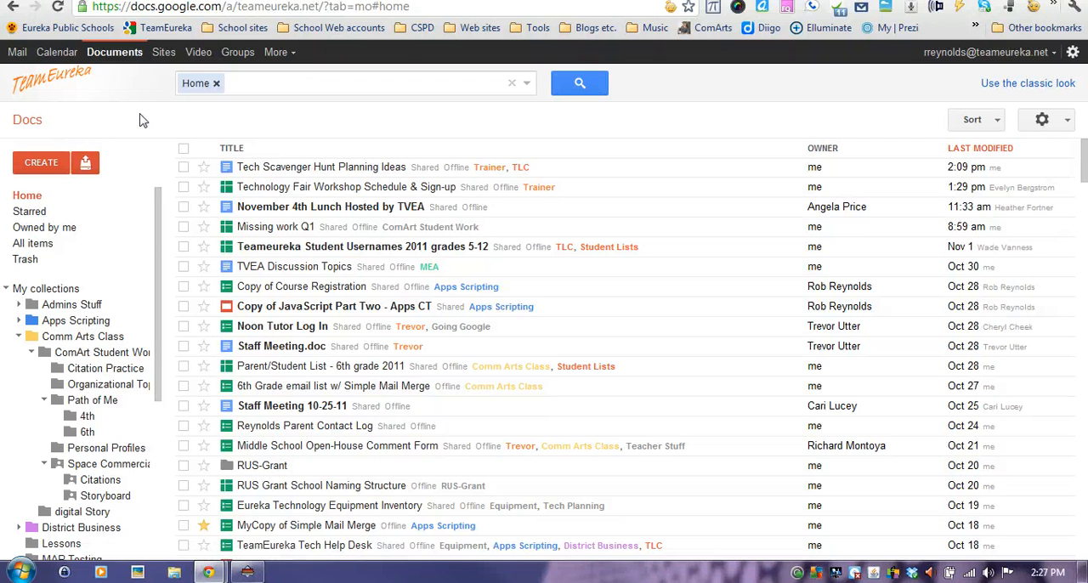
{"action": "mouse_move", "coordinate": [125, 111]}
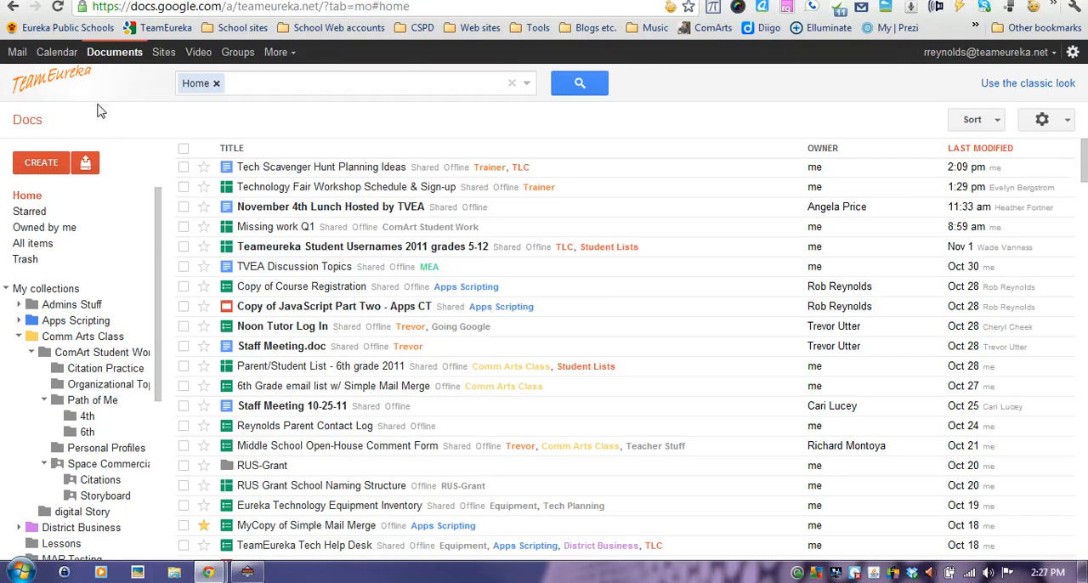
{"action": "mouse_move", "coordinate": [109, 130]}
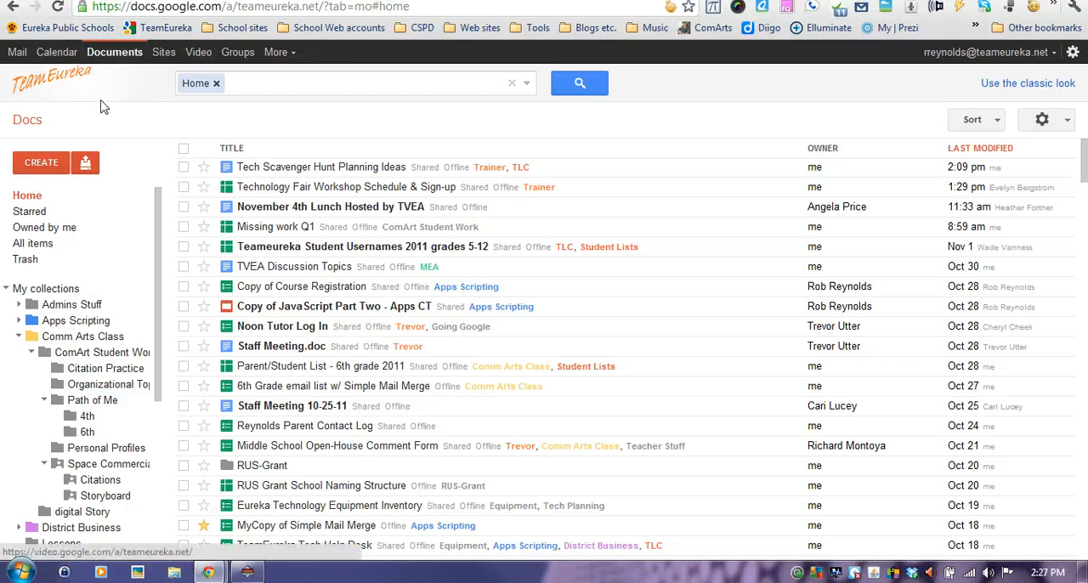
- Create a new blank Google Docs document from the Create menu
{"action": "left_click", "coordinate": [41, 162]}
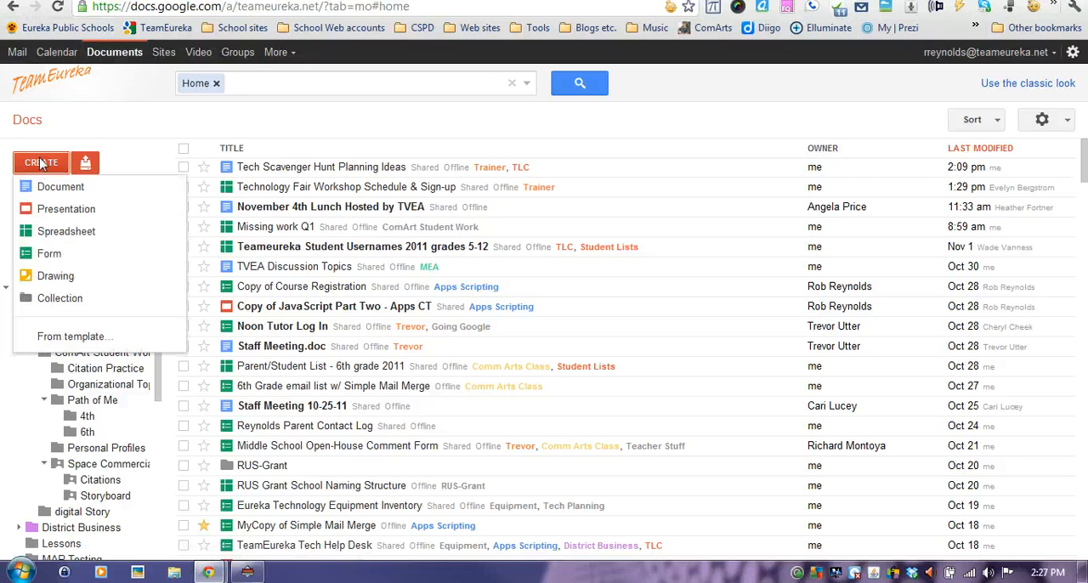
{"action": "mouse_move", "coordinate": [60, 186]}
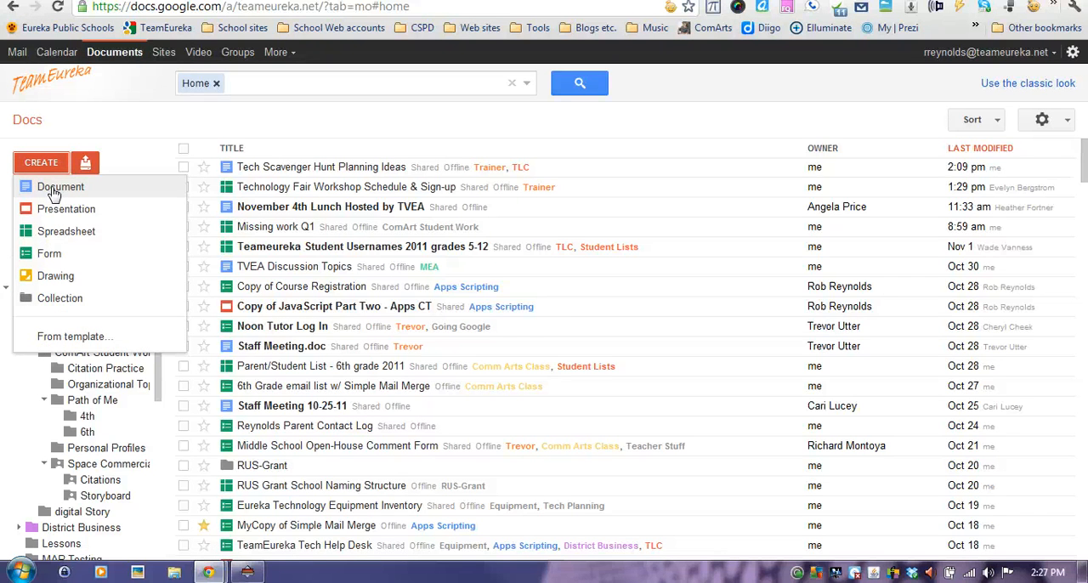
{"action": "left_click", "coordinate": [61, 187]}
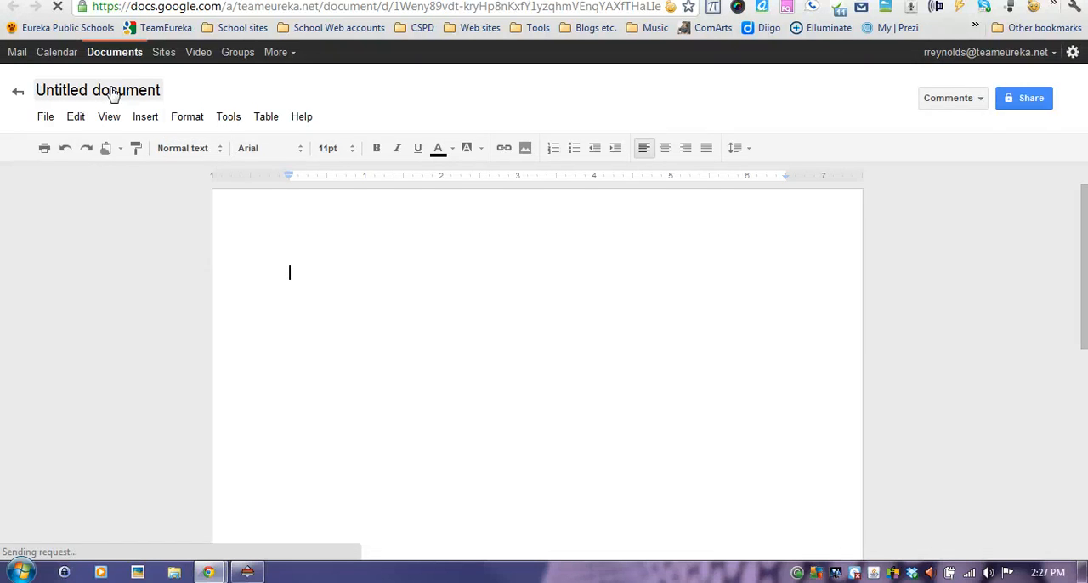
- Rename the untitled document to 'Test Document'
{"action": "left_click", "coordinate": [107, 91]}
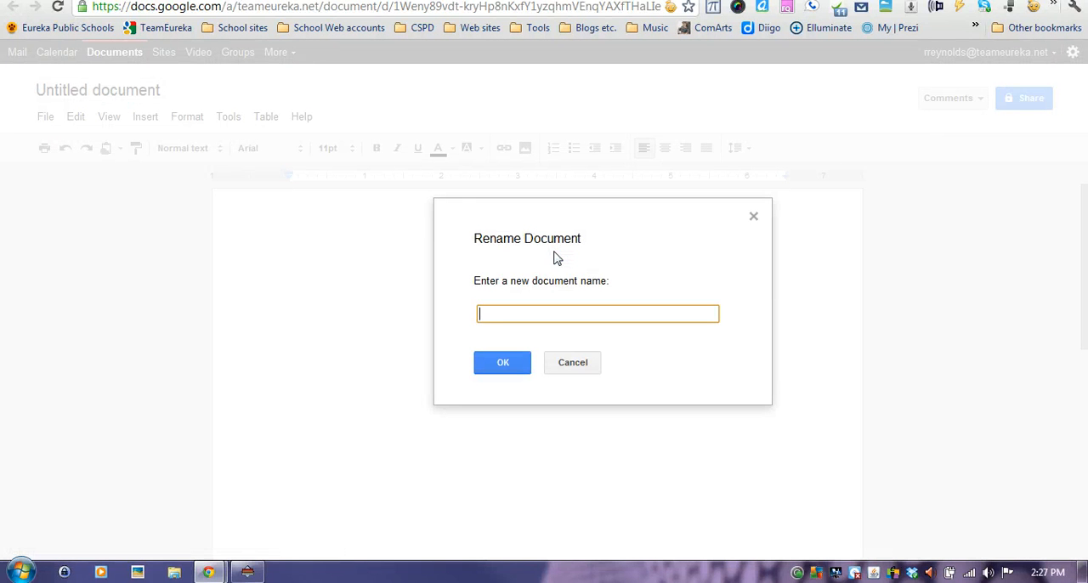
{"action": "type", "text": "TEst"}
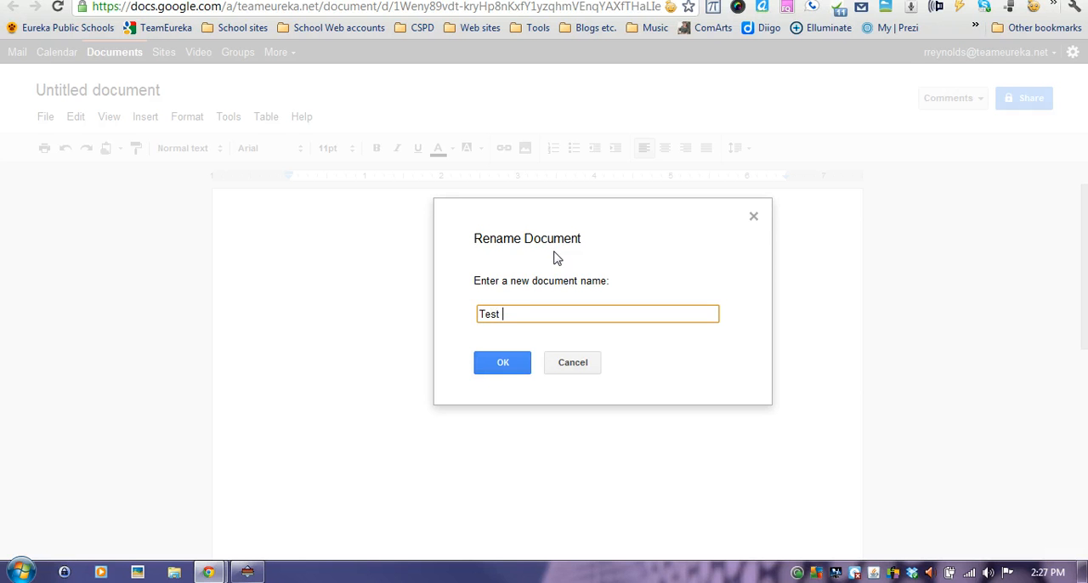
{"action": "type", "text": "Document"}
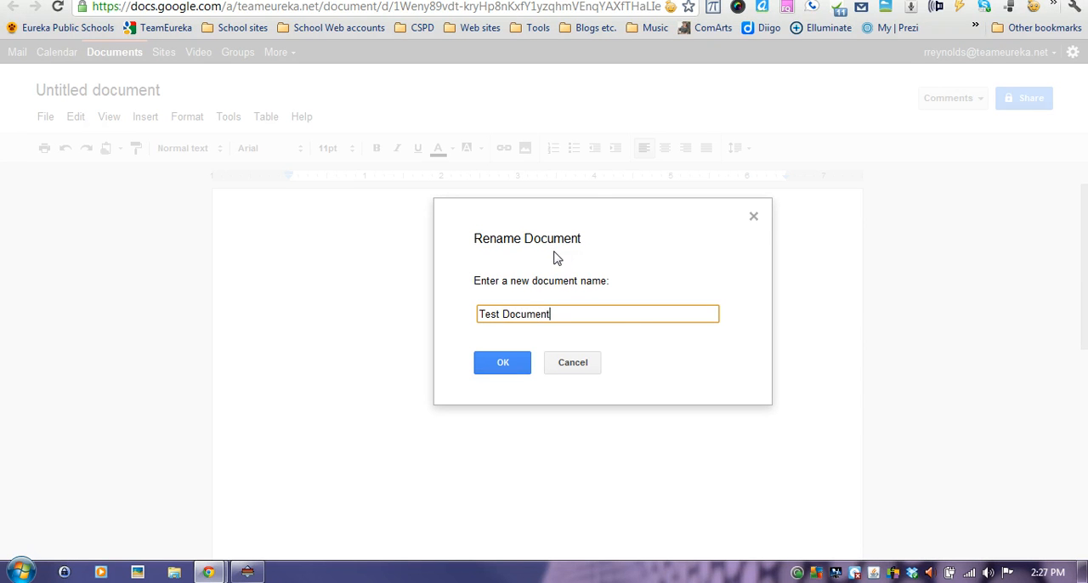
{"action": "left_click", "coordinate": [502, 363]}
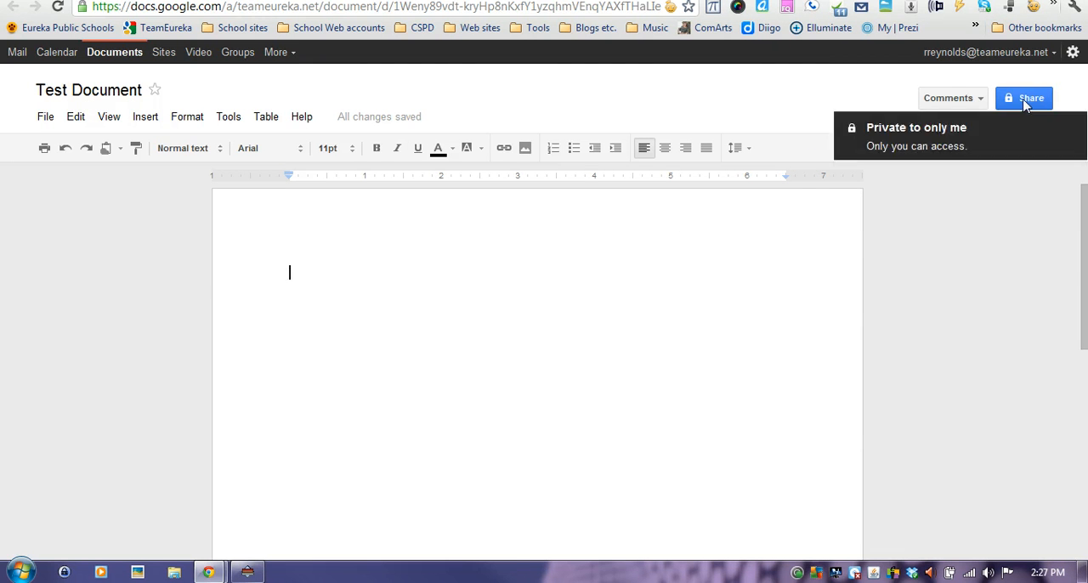
- Add the contact suggested for 'hd' to the share list with Can edit access
{"action": "left_click", "coordinate": [1029, 97]}
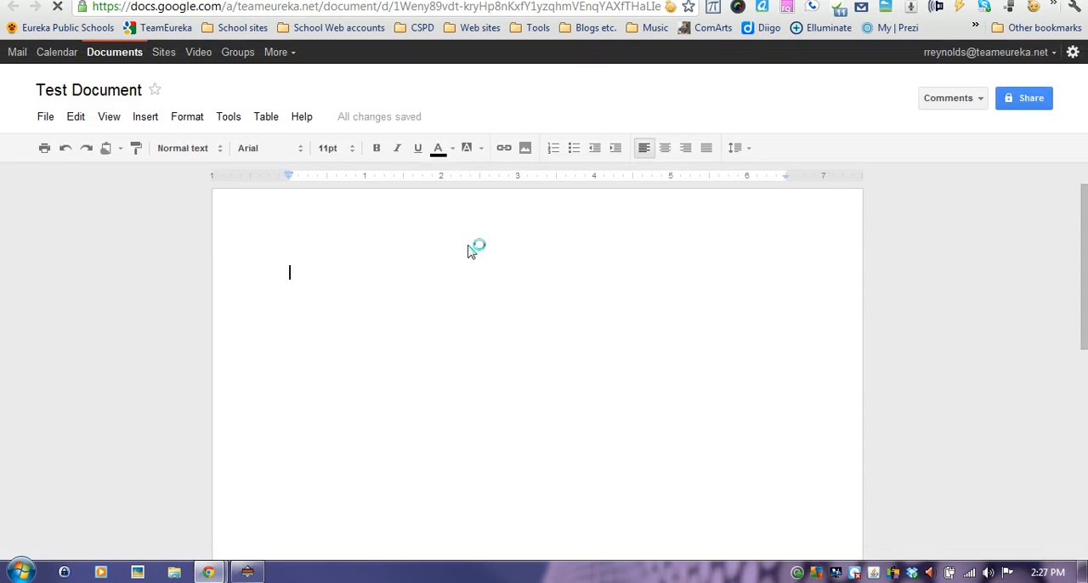
{"action": "left_click", "coordinate": [1024, 97]}
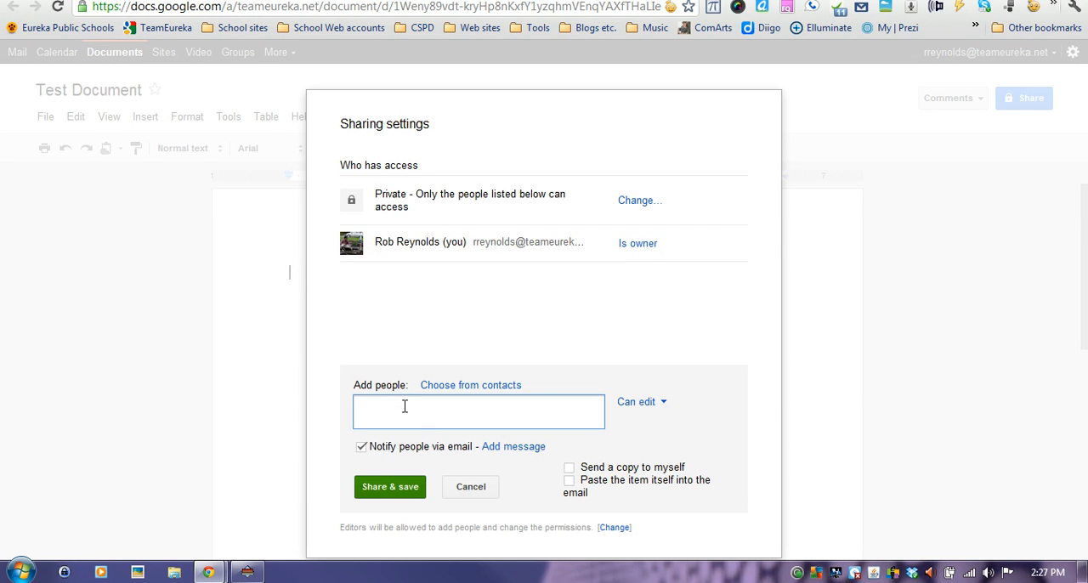
{"action": "type", "text": "hd"}
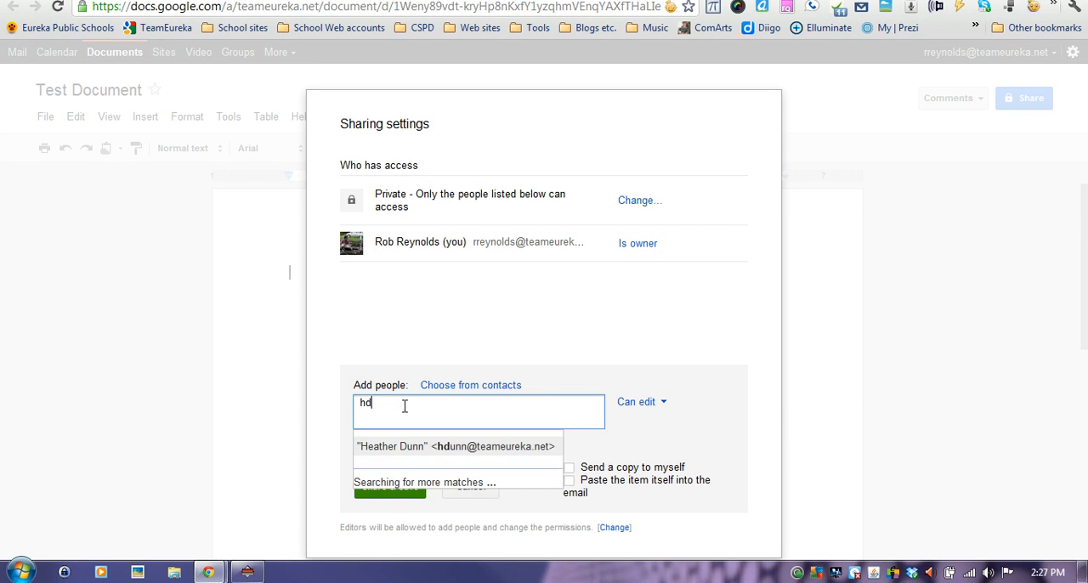
{"action": "left_click", "coordinate": [453, 446]}
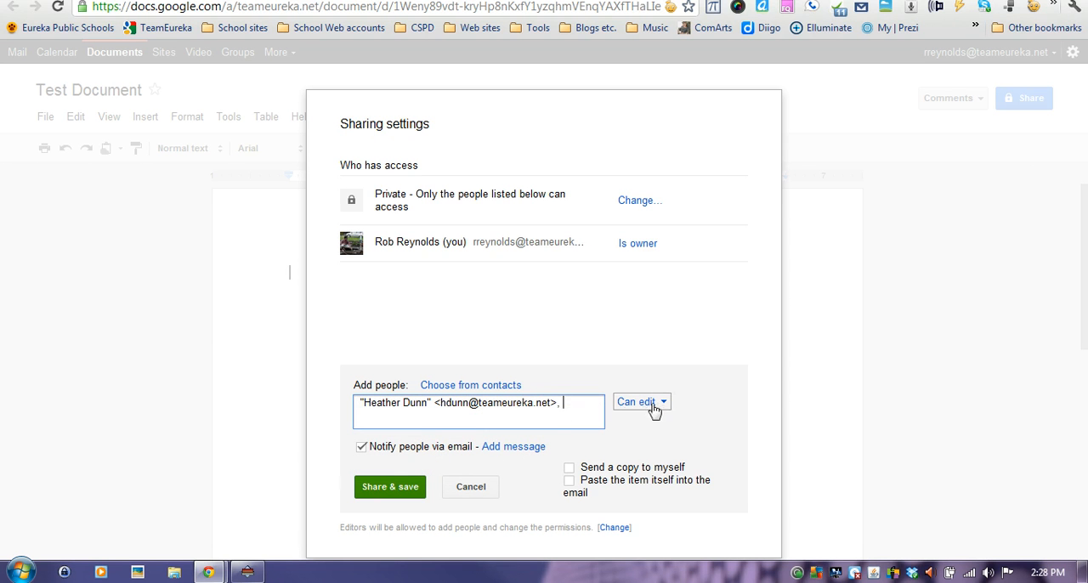
{"action": "left_click", "coordinate": [641, 403]}
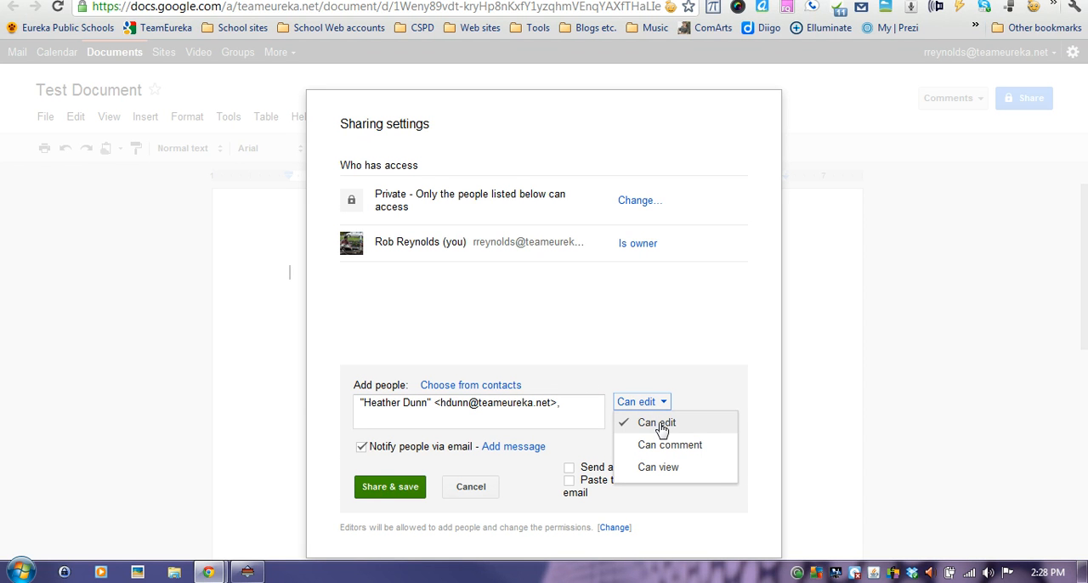
{"action": "mouse_move", "coordinate": [666, 447]}
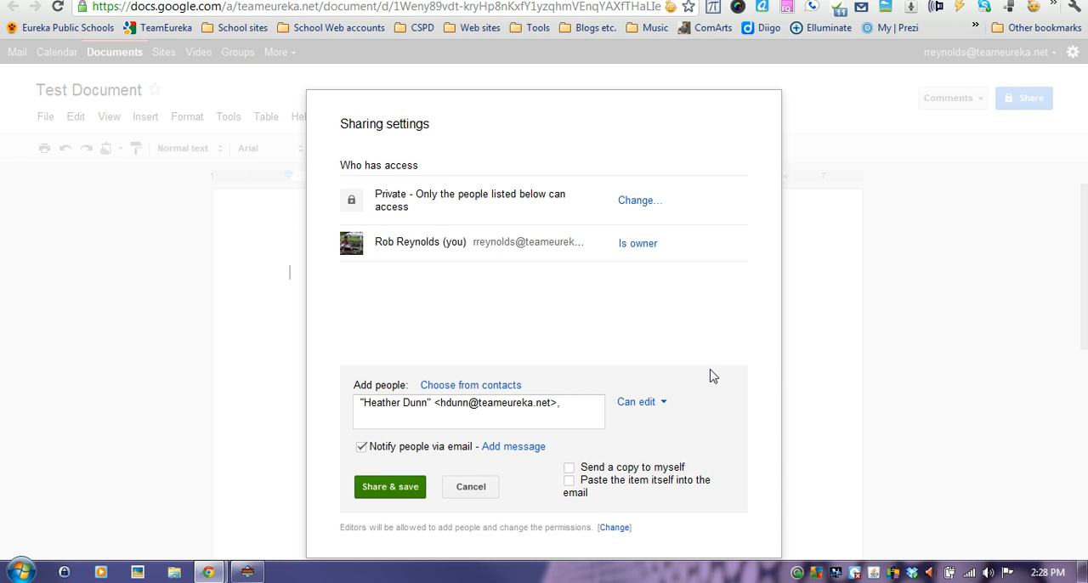
{"action": "left_click", "coordinate": [361, 447]}
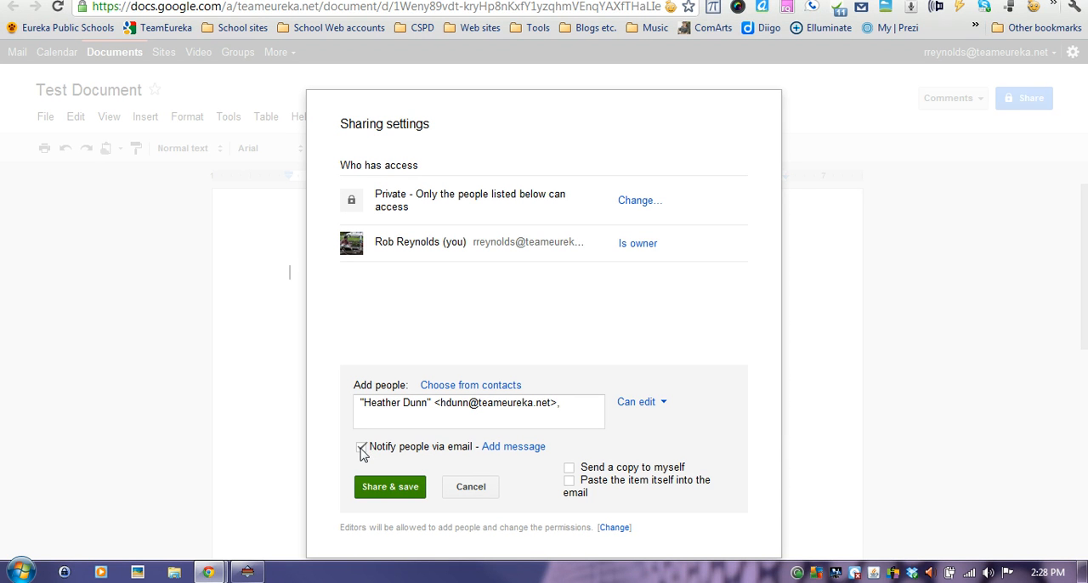
- Attach the personal message 'testing' to the share invitation
{"action": "left_click", "coordinate": [362, 446]}
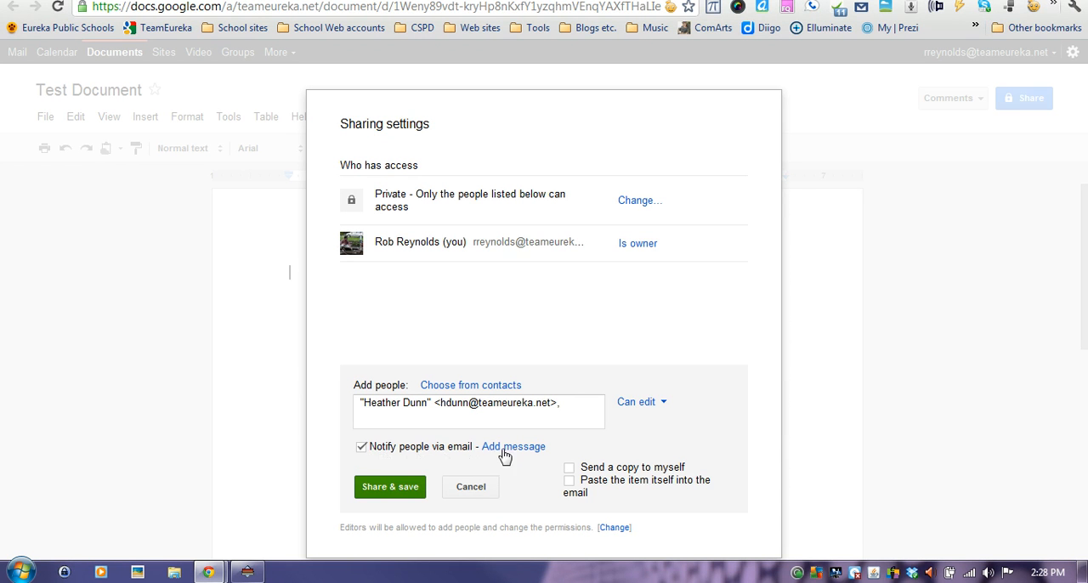
{"action": "left_click", "coordinate": [511, 448]}
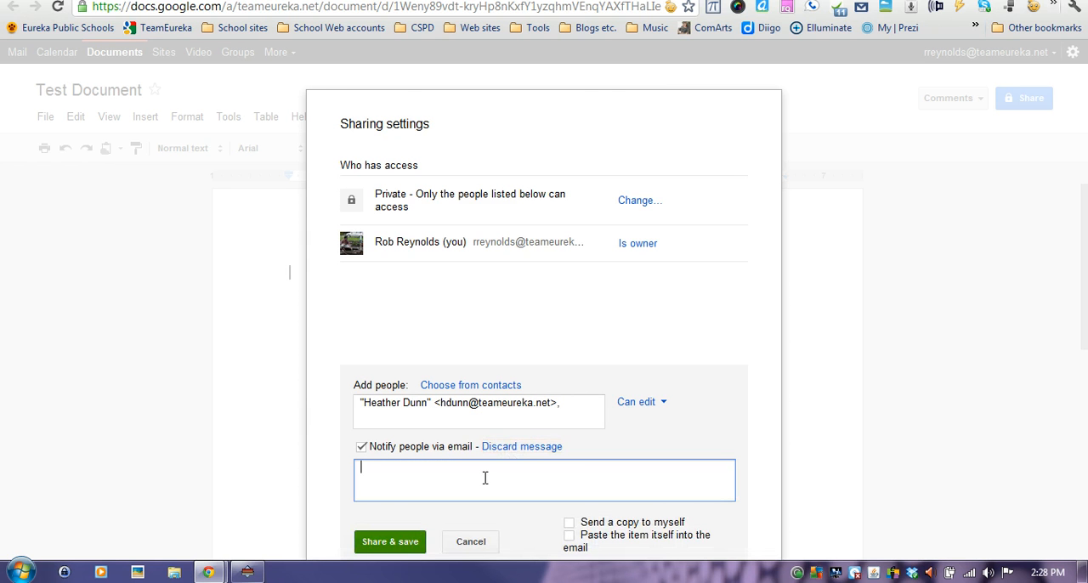
{"action": "type", "text": "te"}
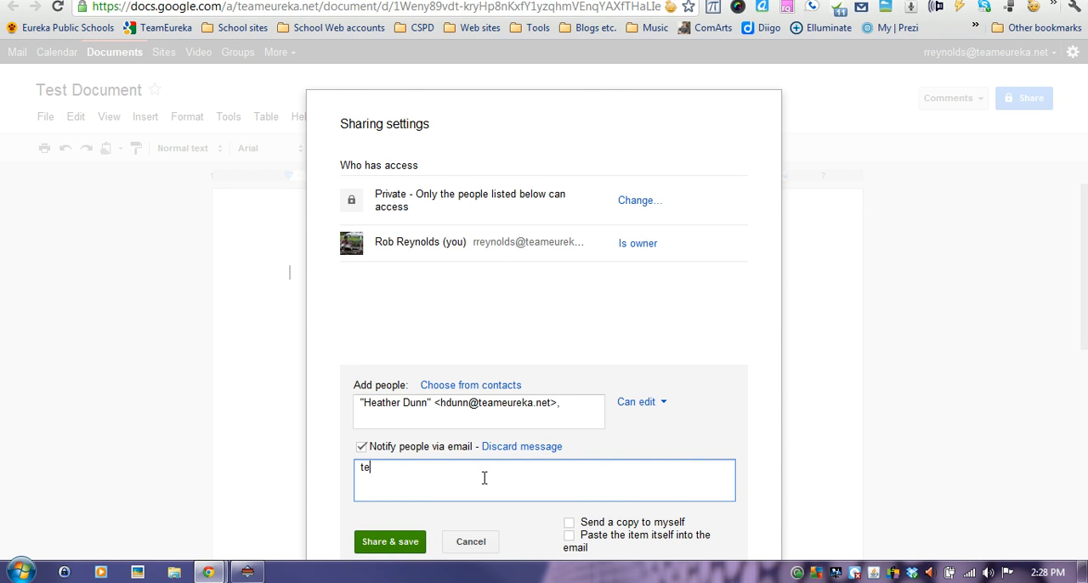
{"action": "type", "text": "st"}
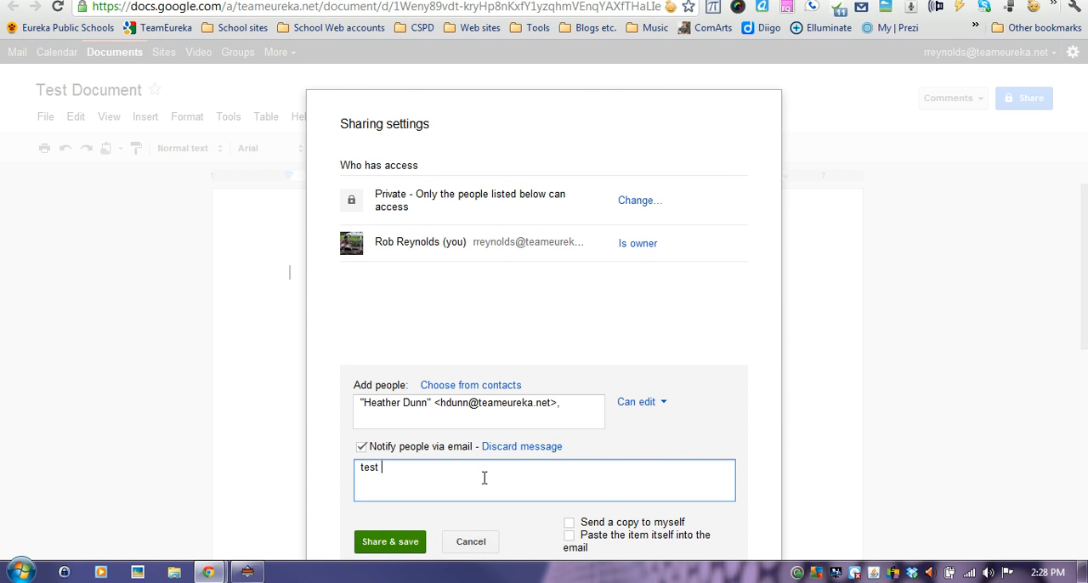
{"action": "type", "text": "ing"}
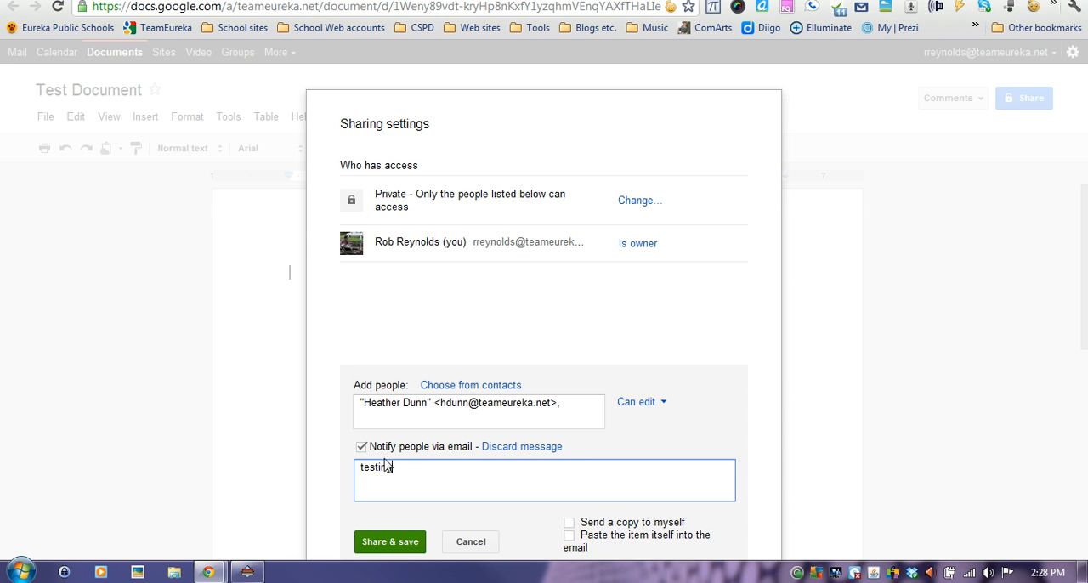
{"action": "mouse_move", "coordinate": [352, 460]}
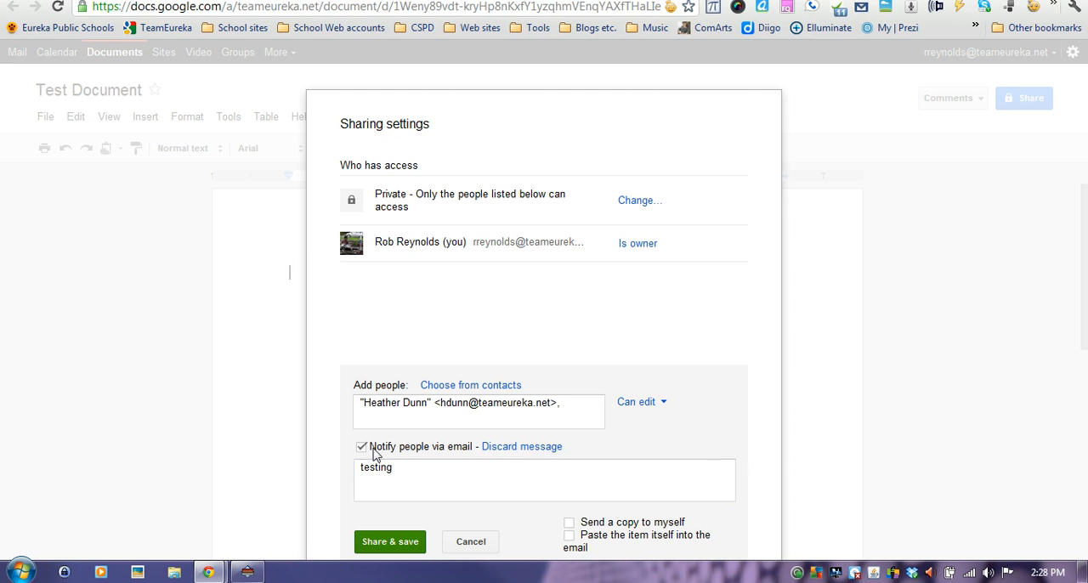
- Turn off email notification, save the sharing settings and return to the document
{"action": "left_click", "coordinate": [360, 446]}
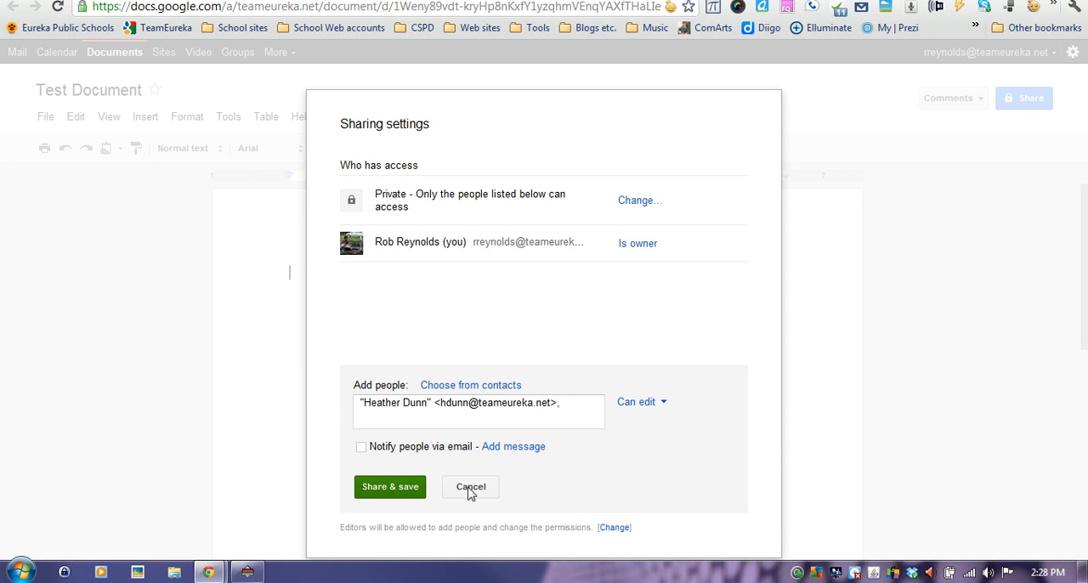
{"action": "left_click", "coordinate": [470, 487]}
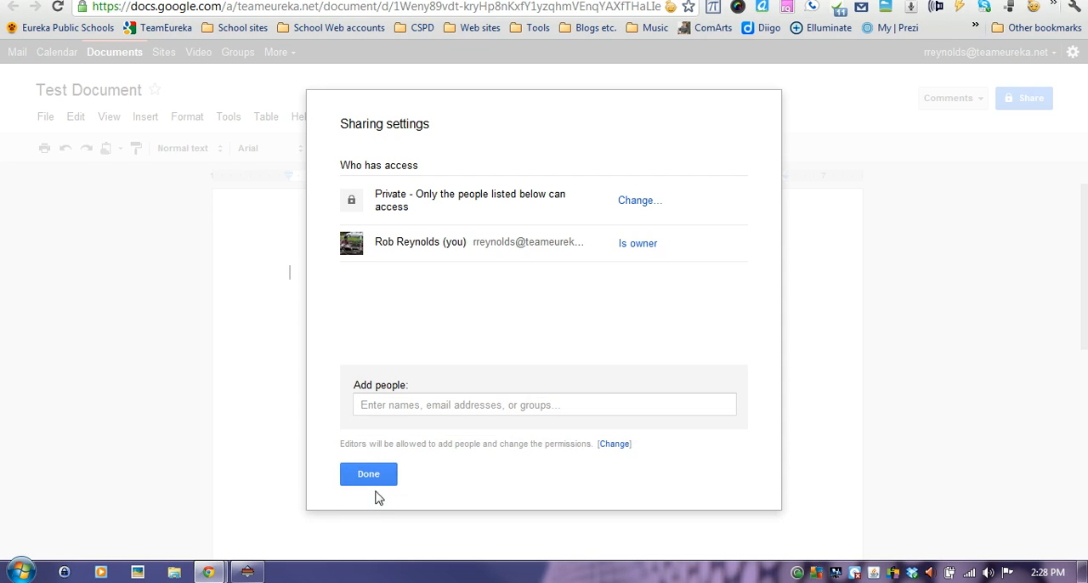
{"action": "left_click", "coordinate": [368, 474]}
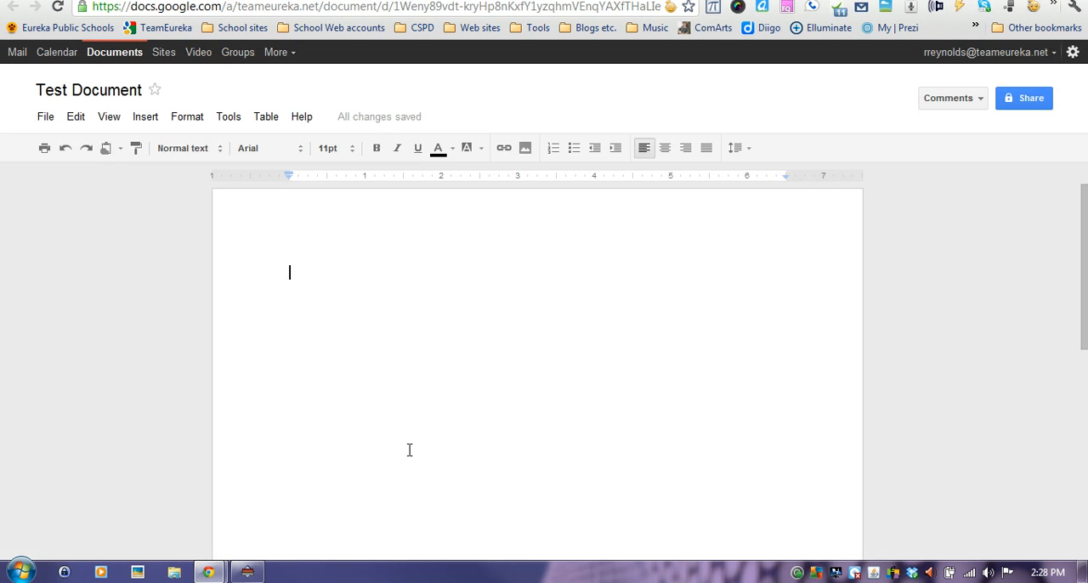
{"action": "mouse_move", "coordinate": [676, 374]}
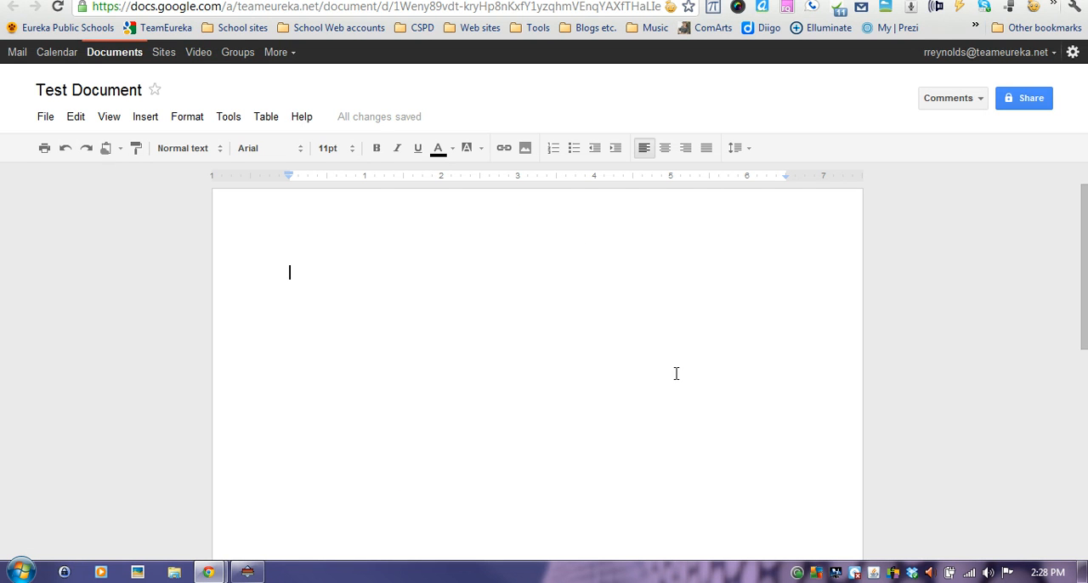
{"action": "mouse_move", "coordinate": [514, 131]}
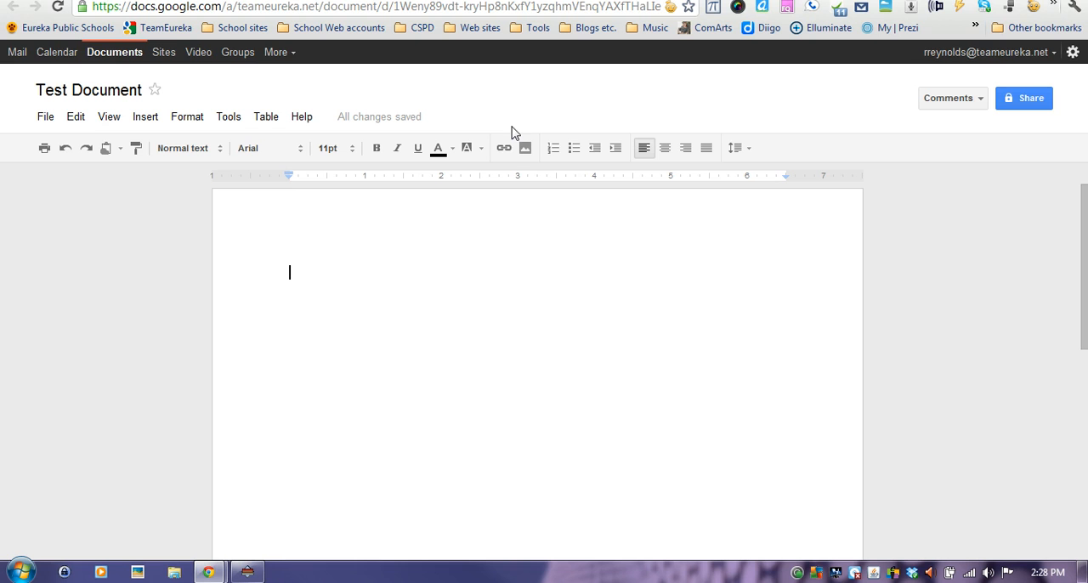
{"action": "mouse_move", "coordinate": [370, 302]}
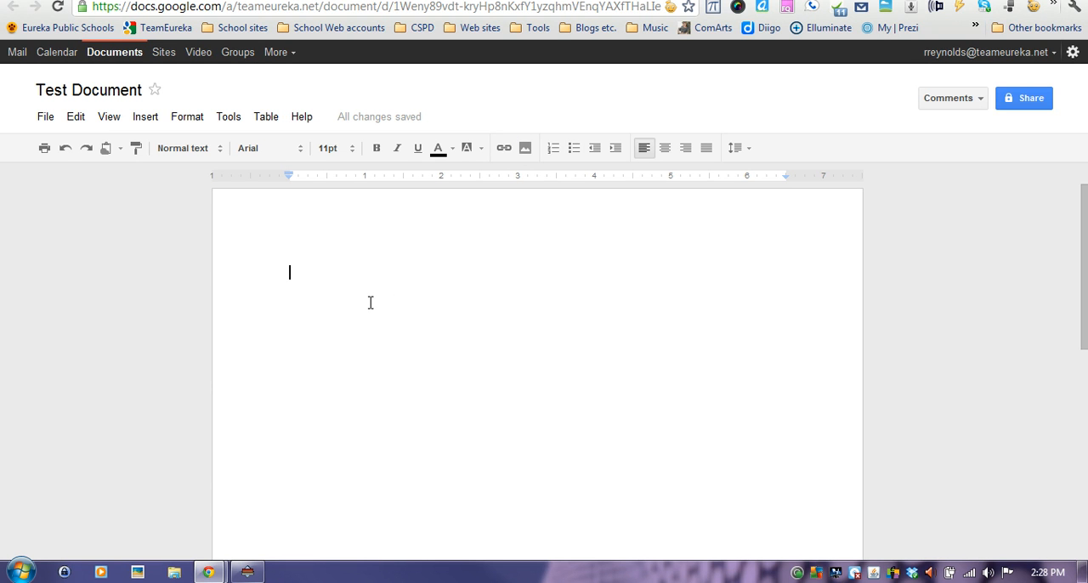
- Type 'type some text' as the first line of the document
{"action": "type", "text": "type"}
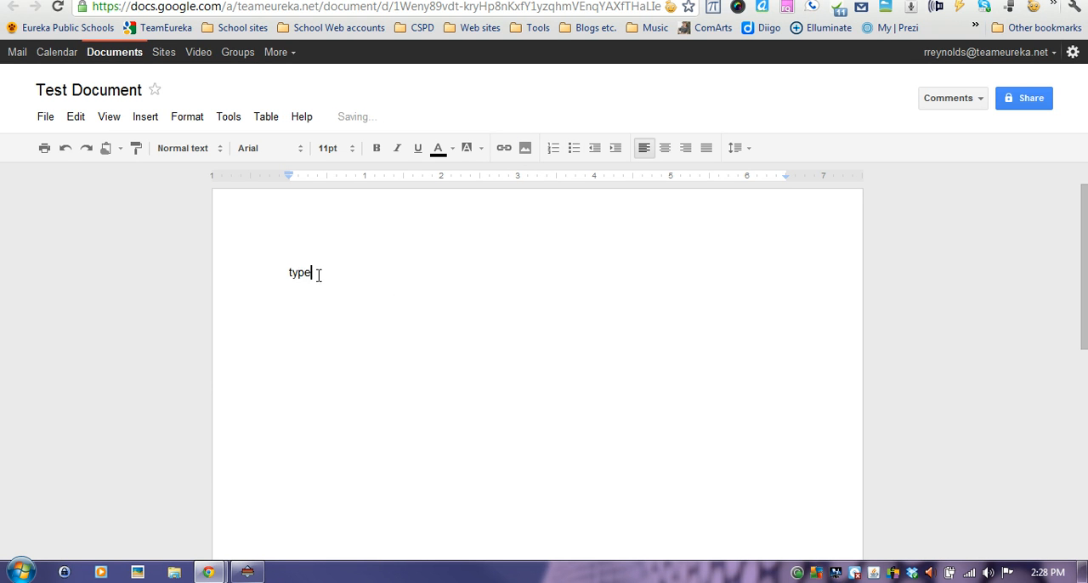
{"action": "type", "text": "some text"}
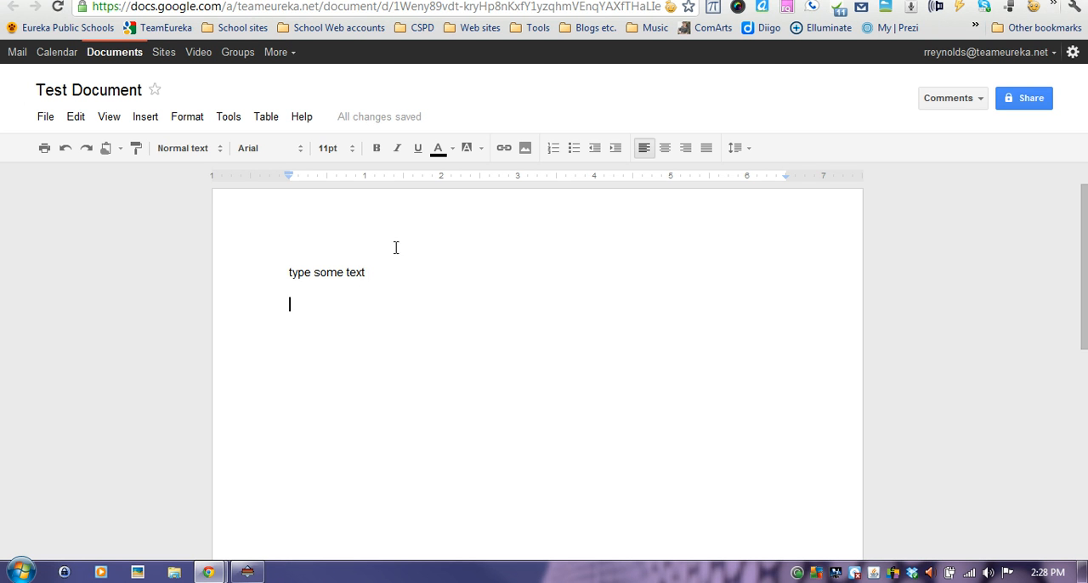
{"action": "mouse_move", "coordinate": [524, 147]}
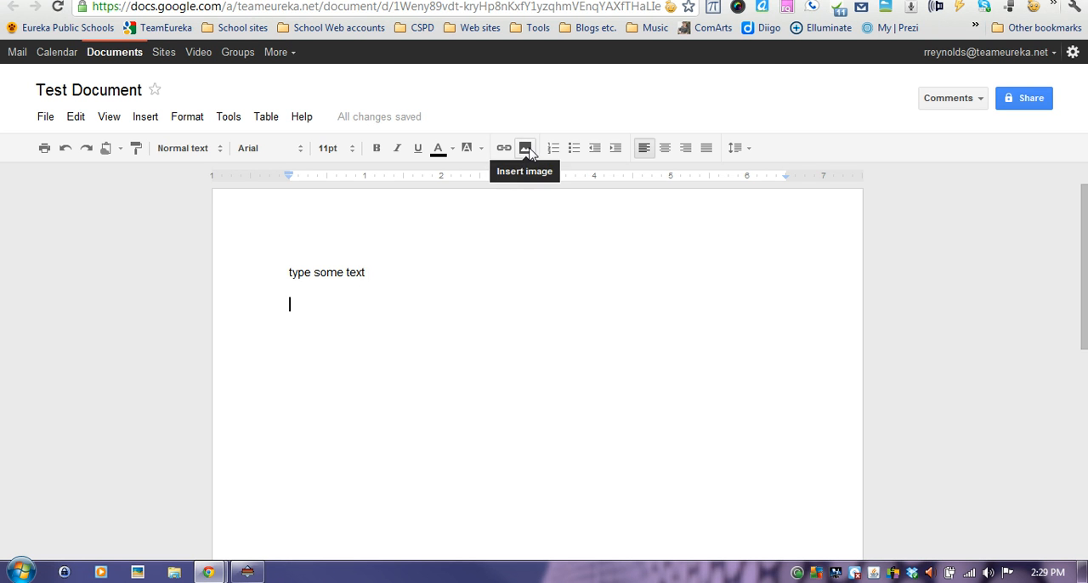
{"action": "mouse_move", "coordinate": [145, 121]}
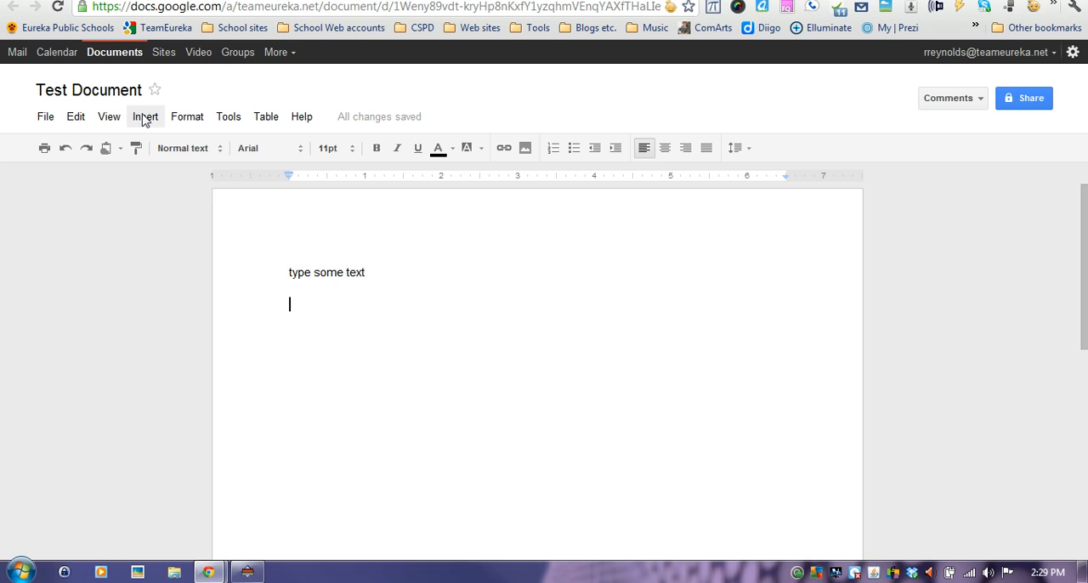
- Open the Insert Image dialog on the URL option
{"action": "left_click", "coordinate": [145, 117]}
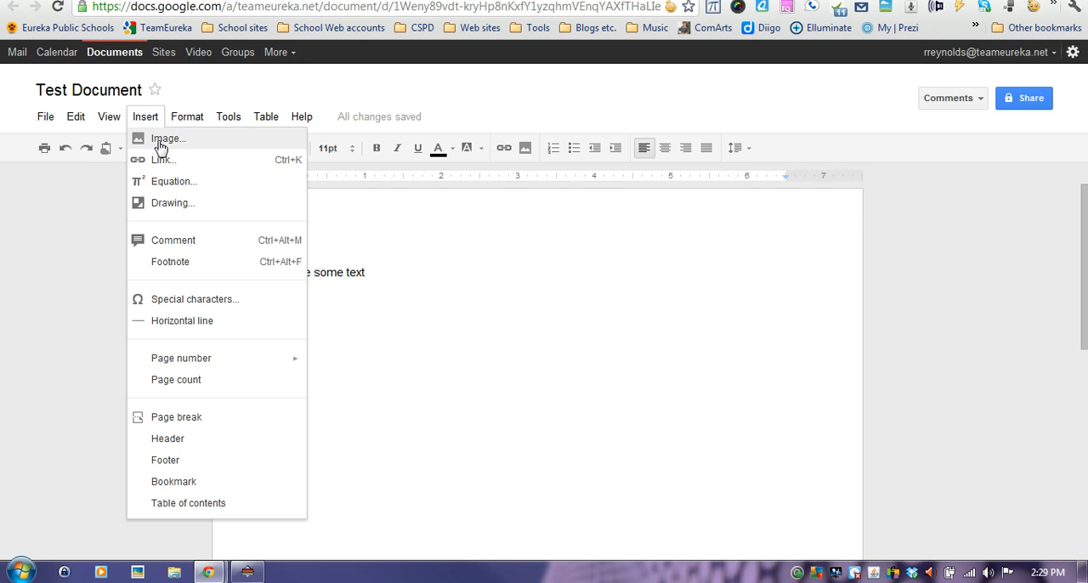
{"action": "left_click", "coordinate": [168, 139]}
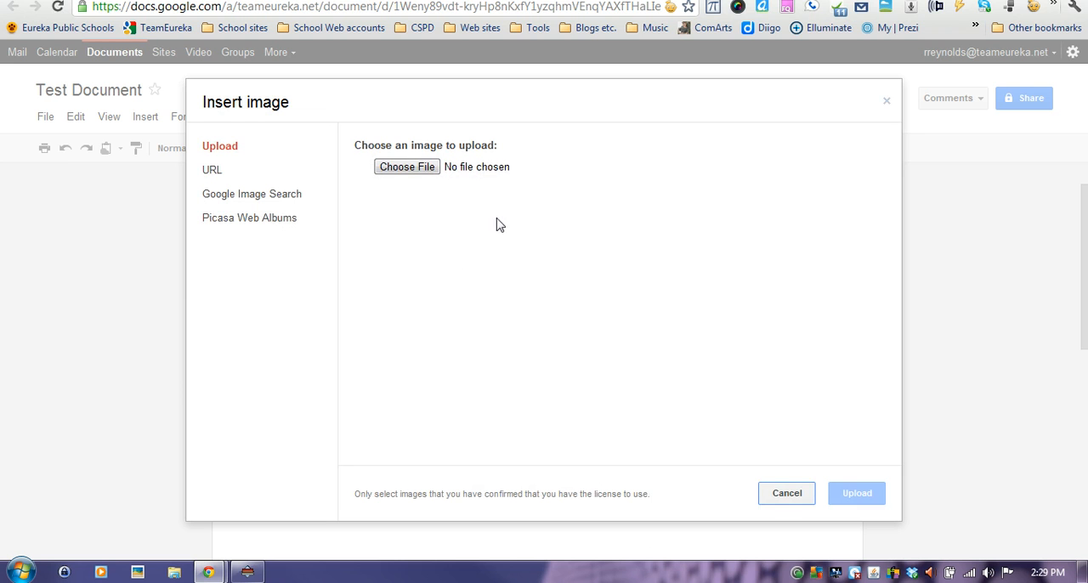
{"action": "mouse_move", "coordinate": [220, 146]}
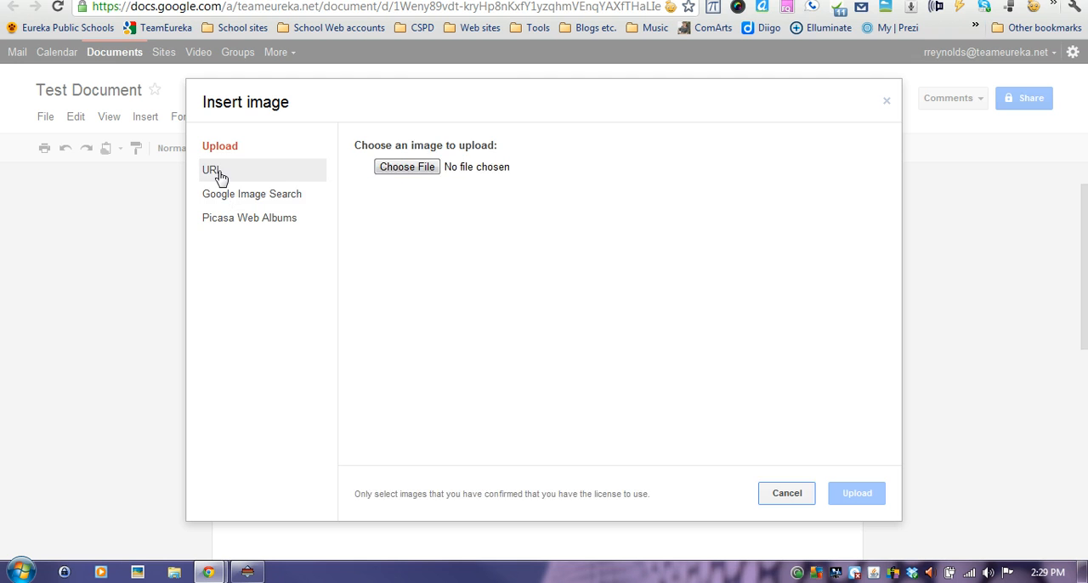
{"action": "left_click", "coordinate": [210, 169]}
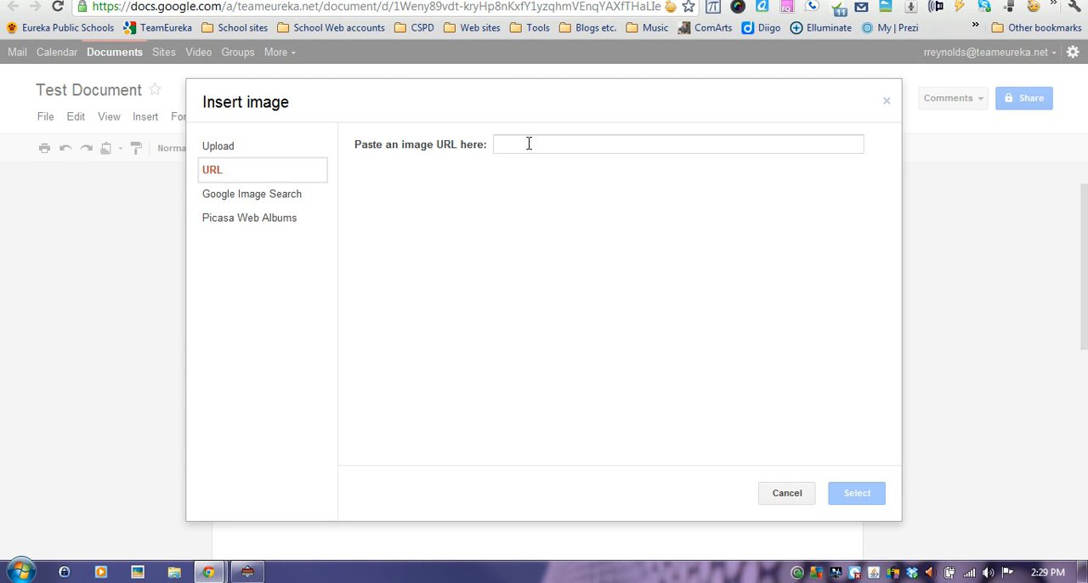
{"action": "mouse_move", "coordinate": [472, 148]}
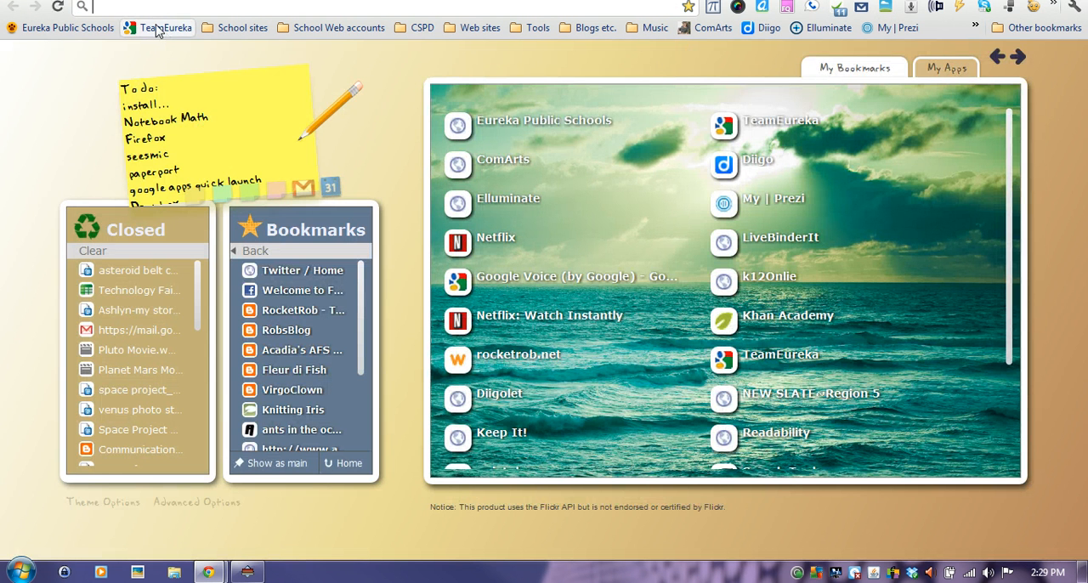
- Search Google Images for a pig and copy the URL of the pig-over-board photo
{"action": "type", "text": "picure of a pig"}
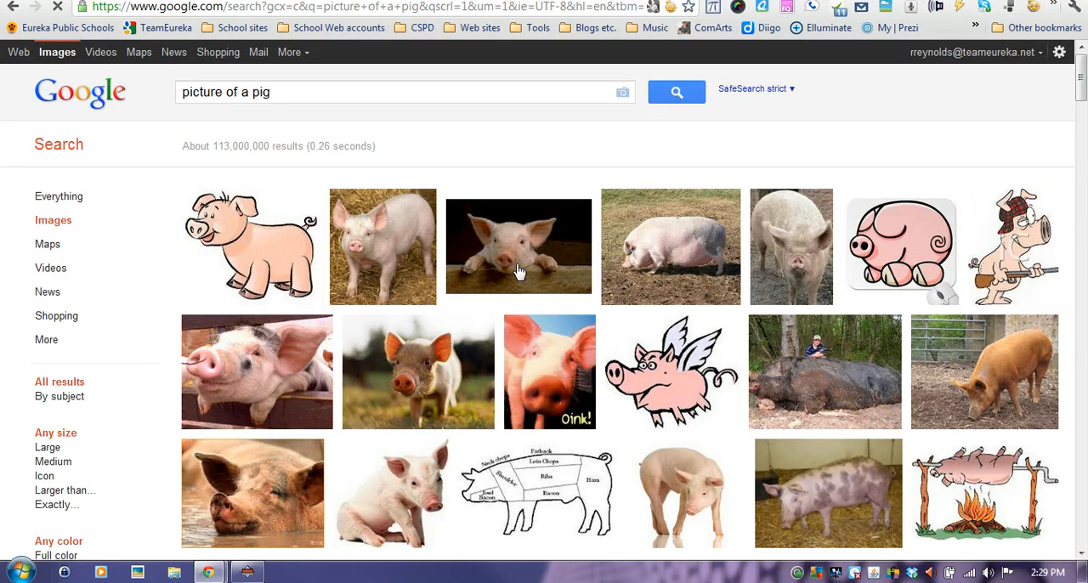
{"action": "mouse_move", "coordinate": [334, 233]}
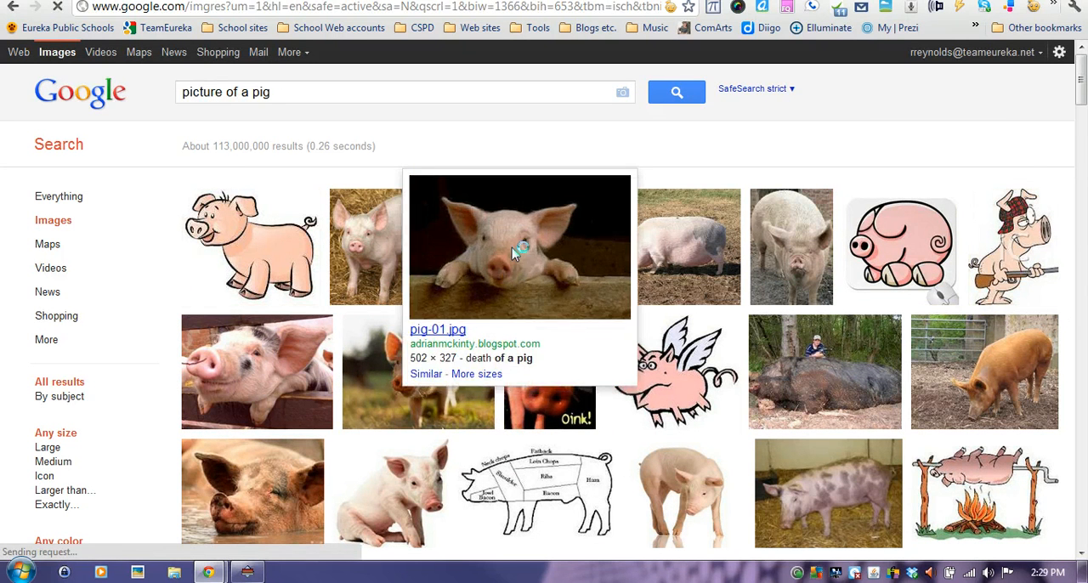
{"action": "left_click", "coordinate": [519, 247]}
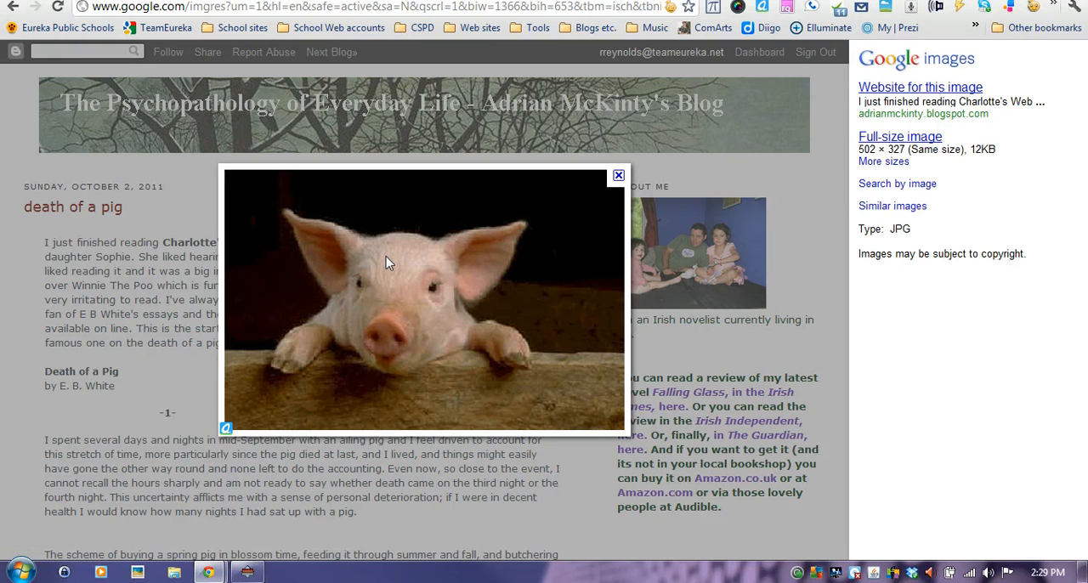
{"action": "right_click", "coordinate": [386, 261]}
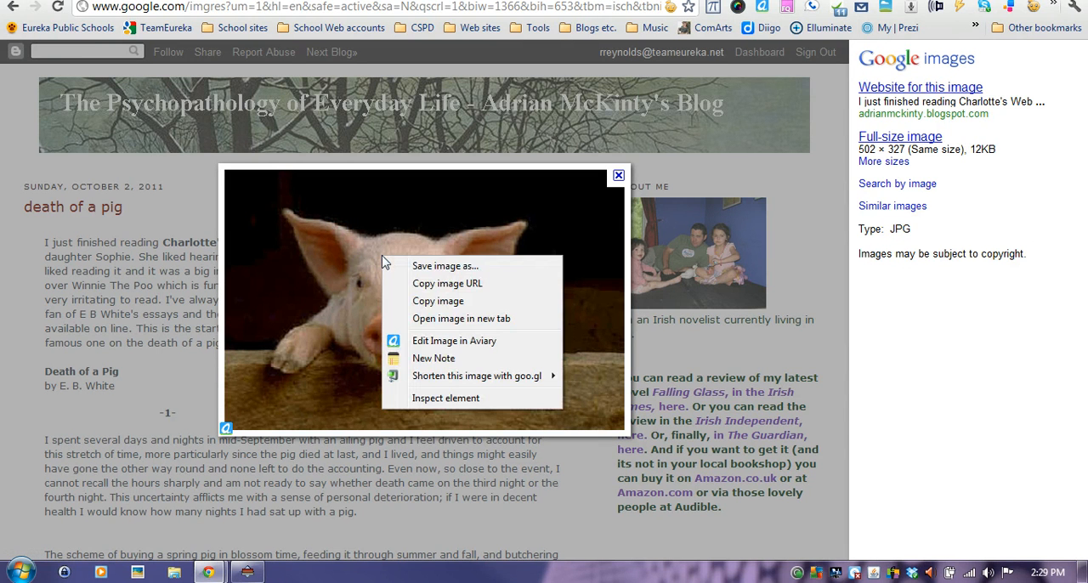
{"action": "mouse_move", "coordinate": [446, 283]}
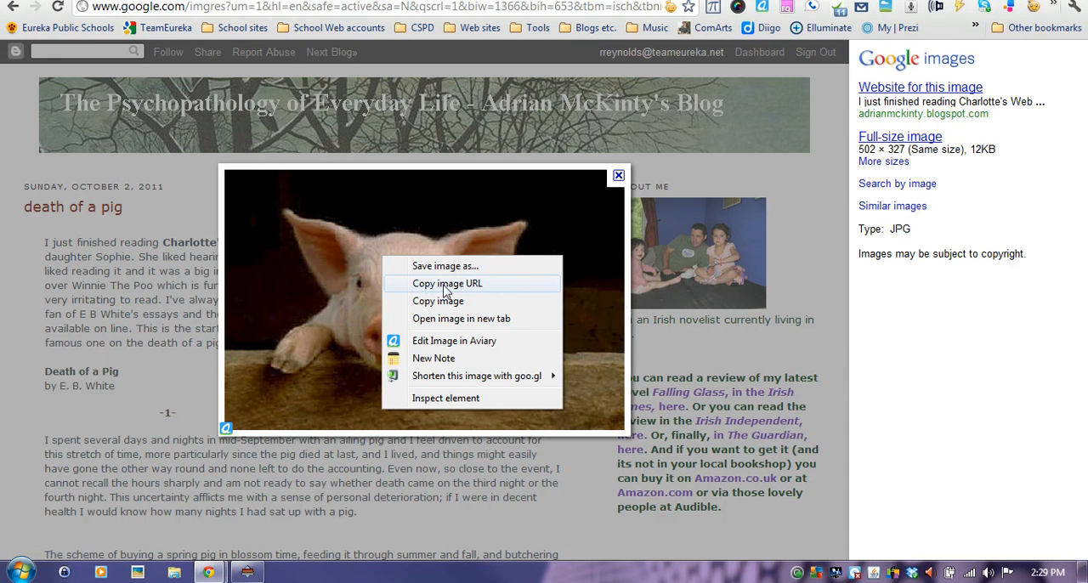
{"action": "left_click", "coordinate": [448, 283]}
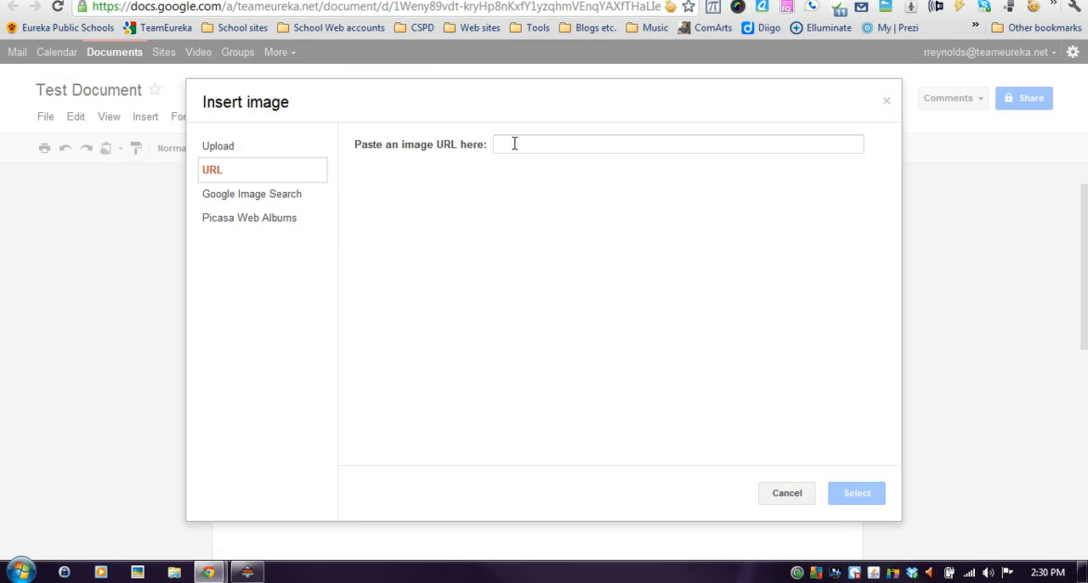
- Insert the pig-01.jpg photo by URL and place the cursor below it
{"action": "type", "text": "https://...pig-01.jpg"}
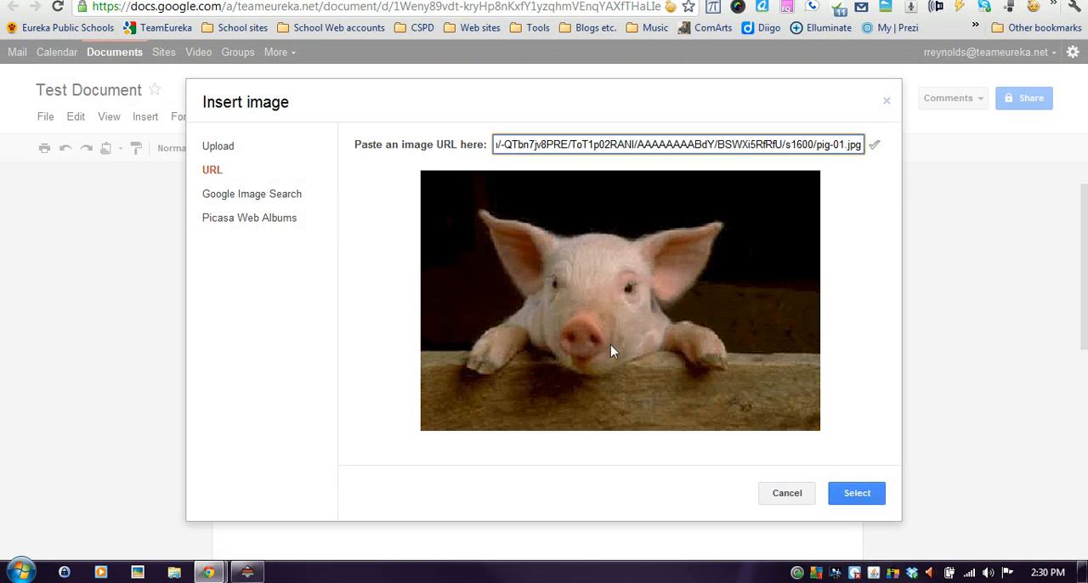
{"action": "mouse_move", "coordinate": [424, 307]}
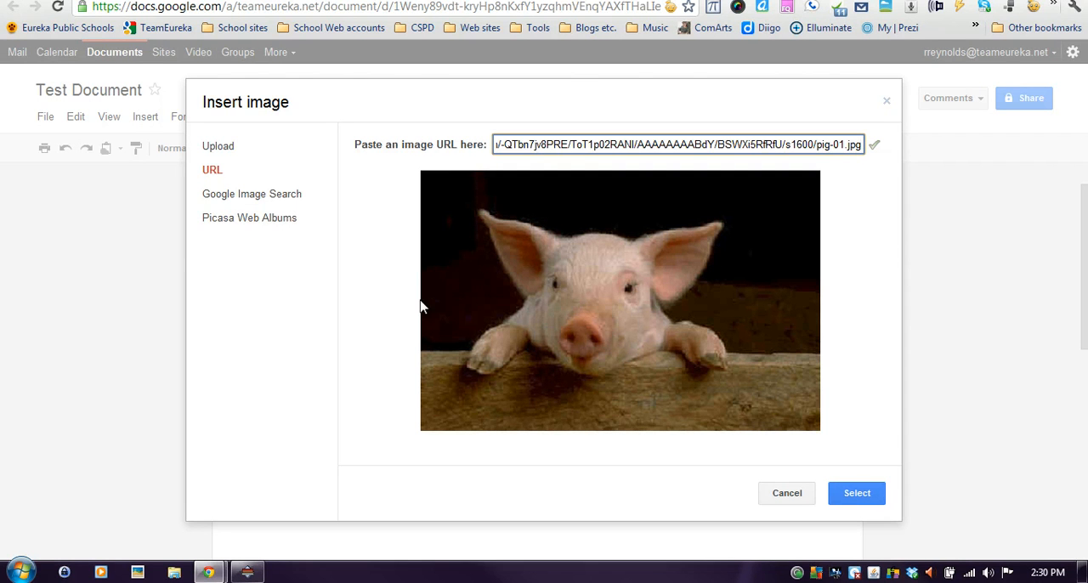
{"action": "mouse_move", "coordinate": [716, 166]}
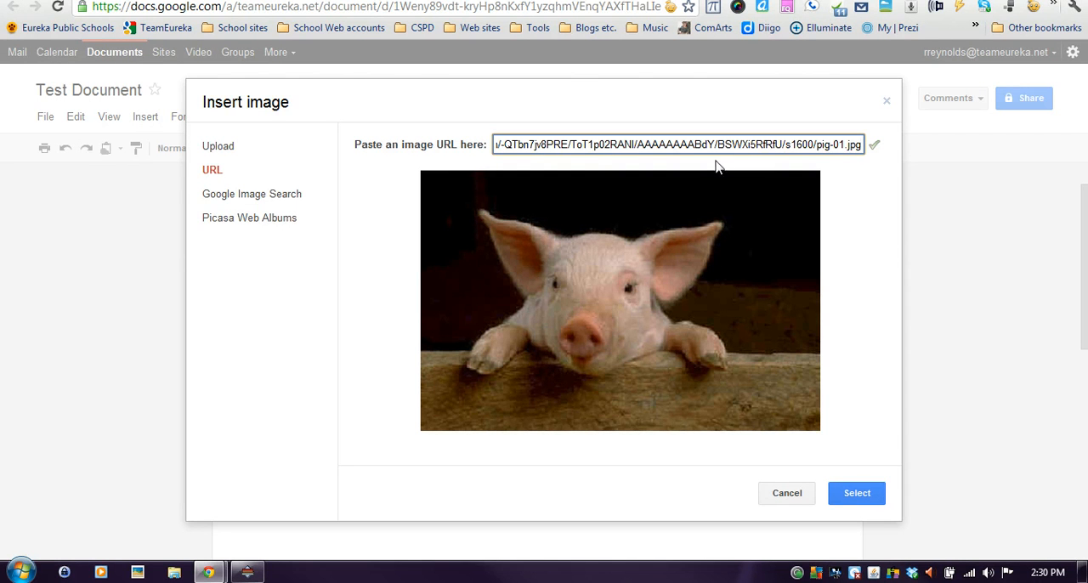
{"action": "mouse_move", "coordinate": [592, 162]}
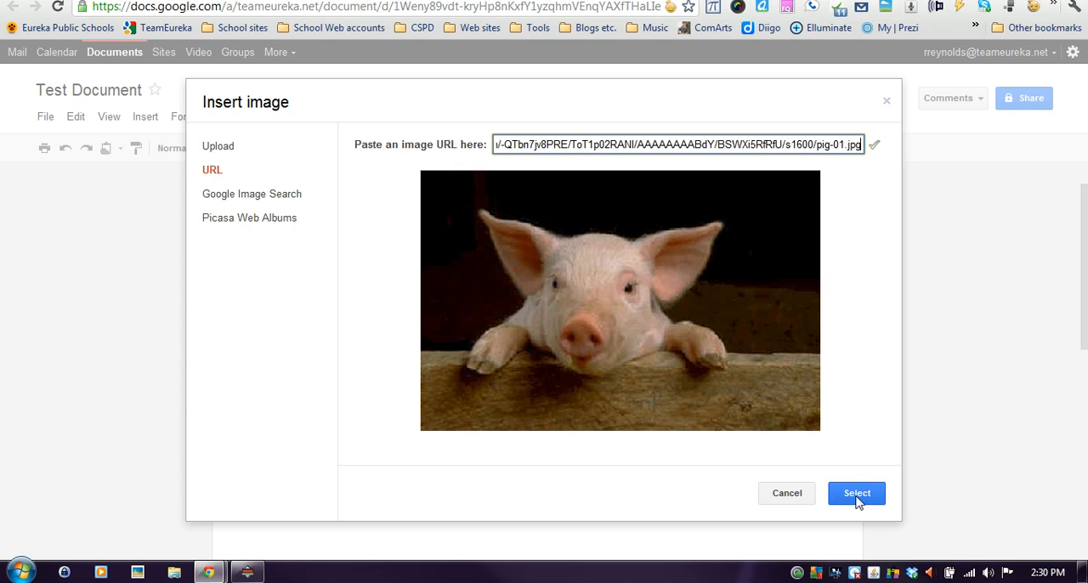
{"action": "left_click", "coordinate": [857, 493]}
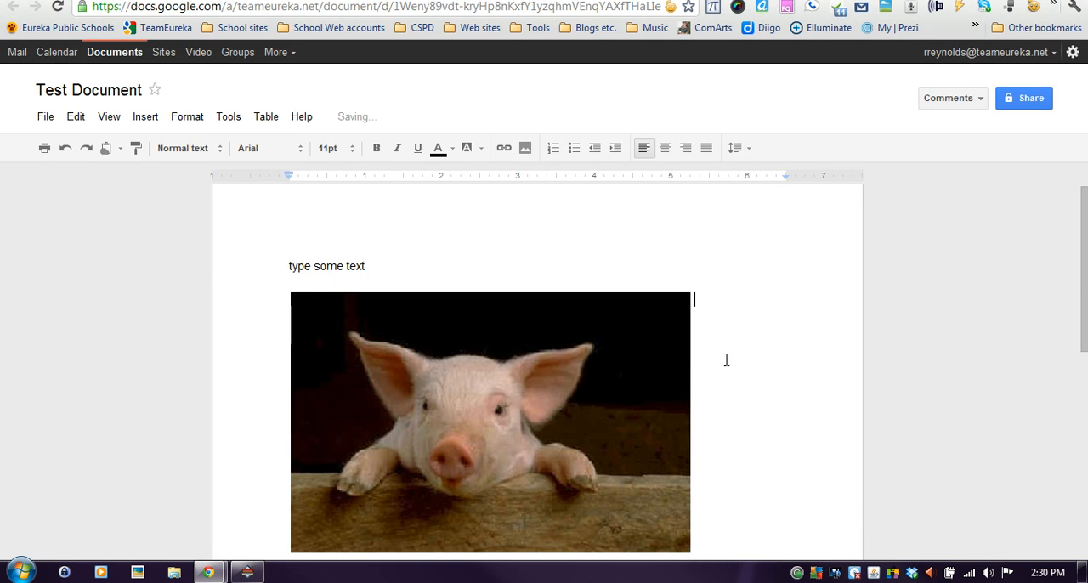
{"action": "scroll", "scroll_direction": "down", "scroll_amount": 3}
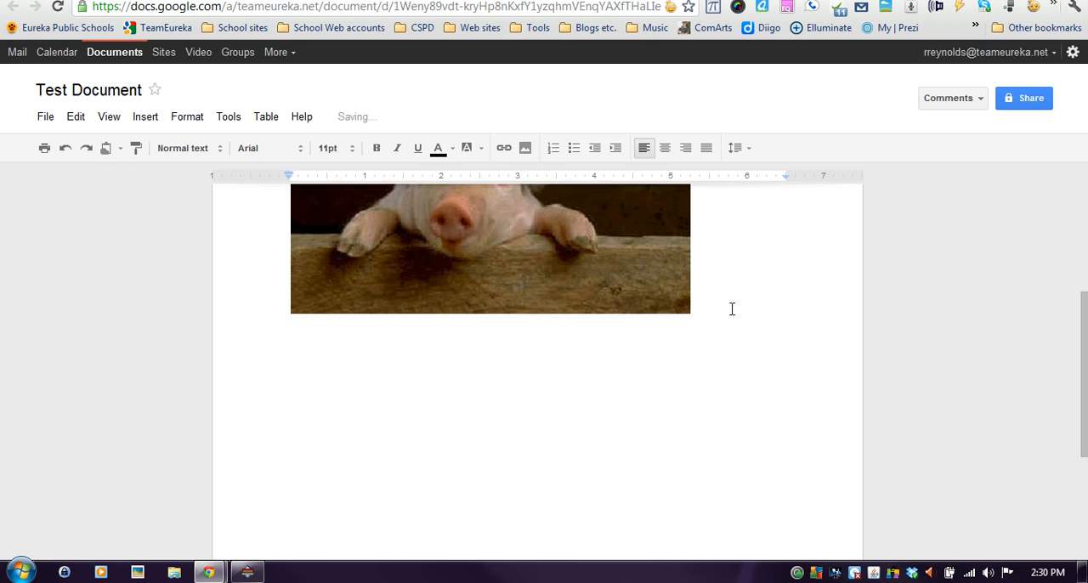
{"action": "left_click", "coordinate": [490, 249]}
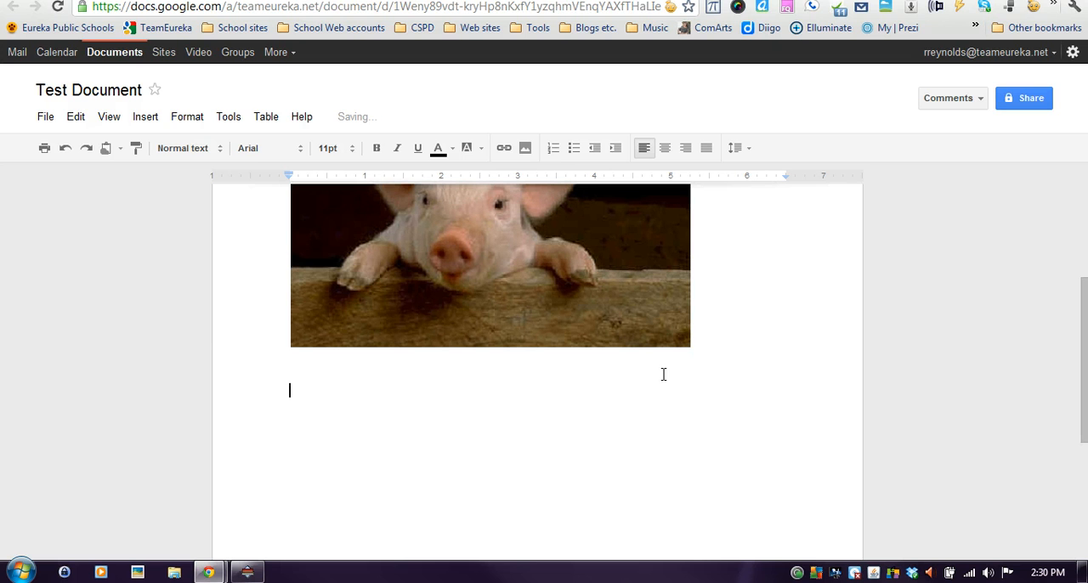
- Type 'more tes' and insert the cartoon pink-and-blue pigs image via Google Image Search
{"action": "type", "text": "more tes"}
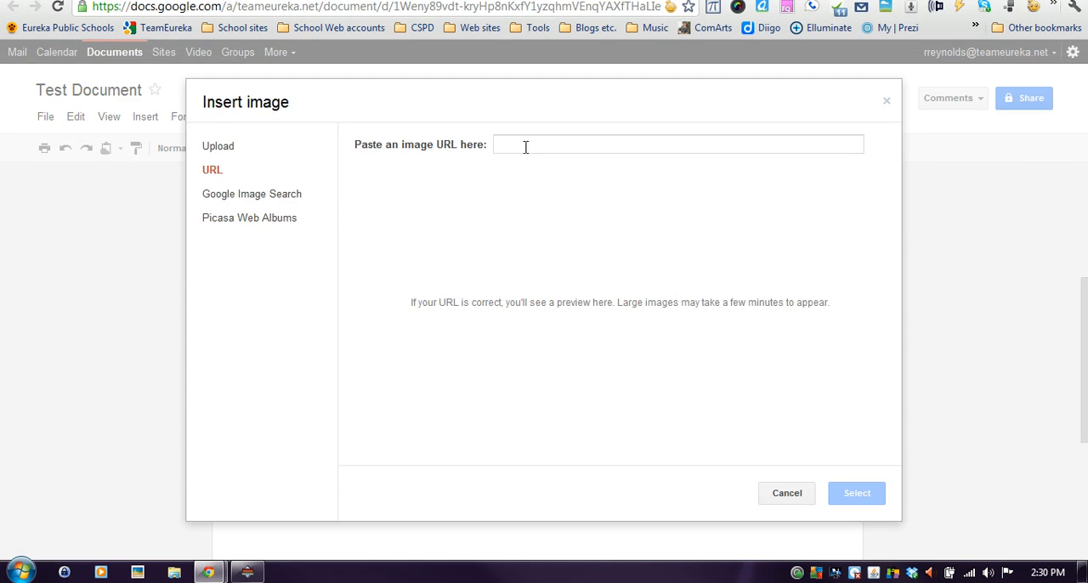
{"action": "mouse_move", "coordinate": [237, 204]}
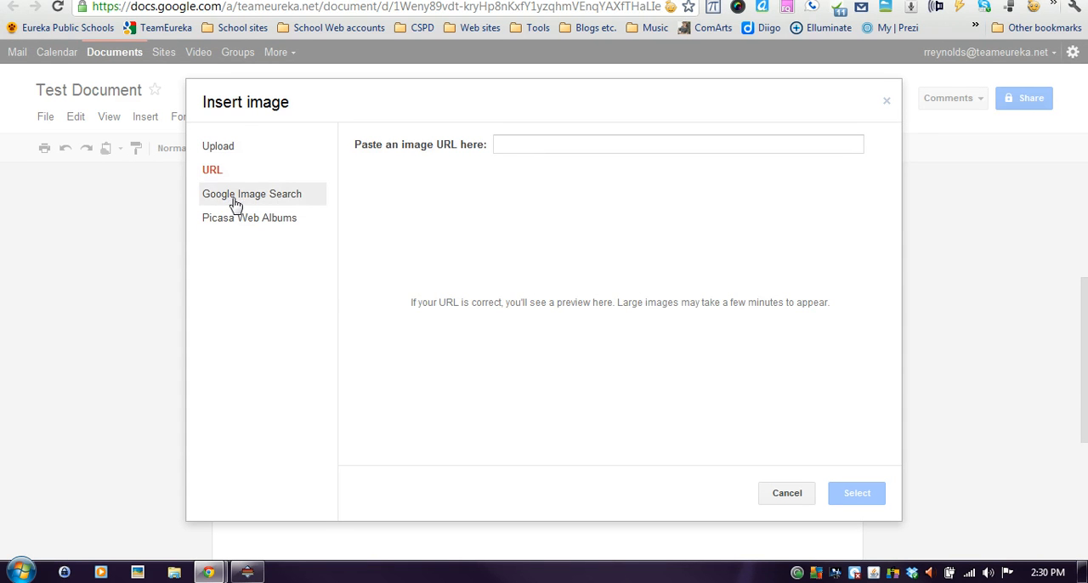
{"action": "left_click", "coordinate": [251, 194]}
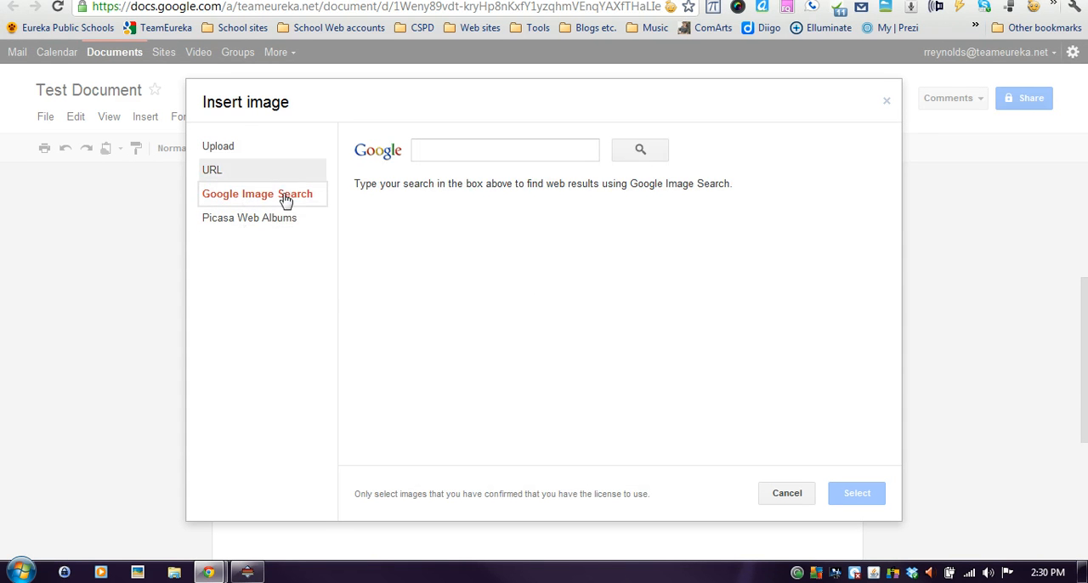
{"action": "left_click", "coordinate": [505, 150]}
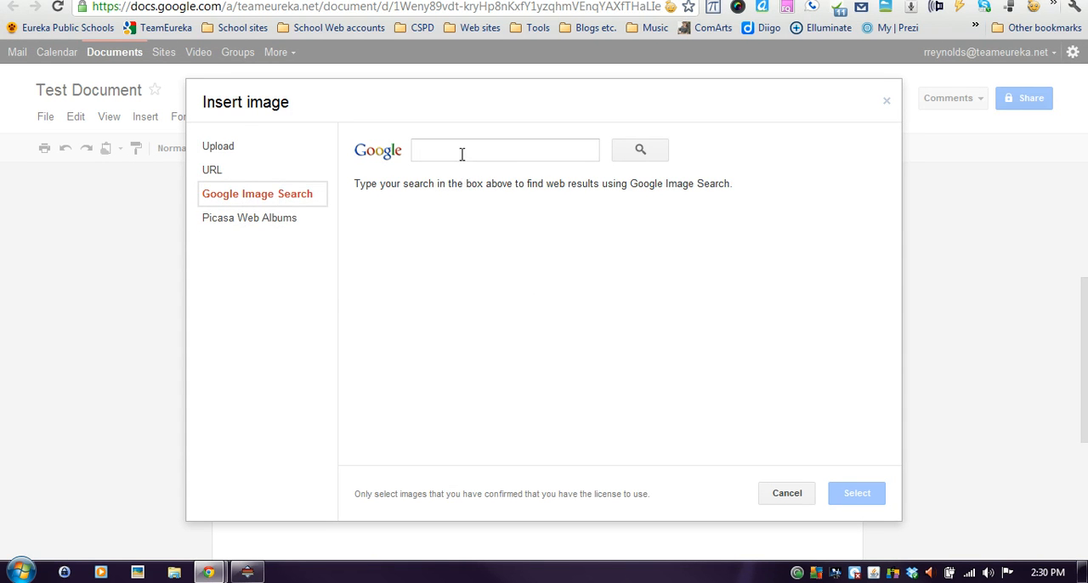
{"action": "type", "text": "pic"}
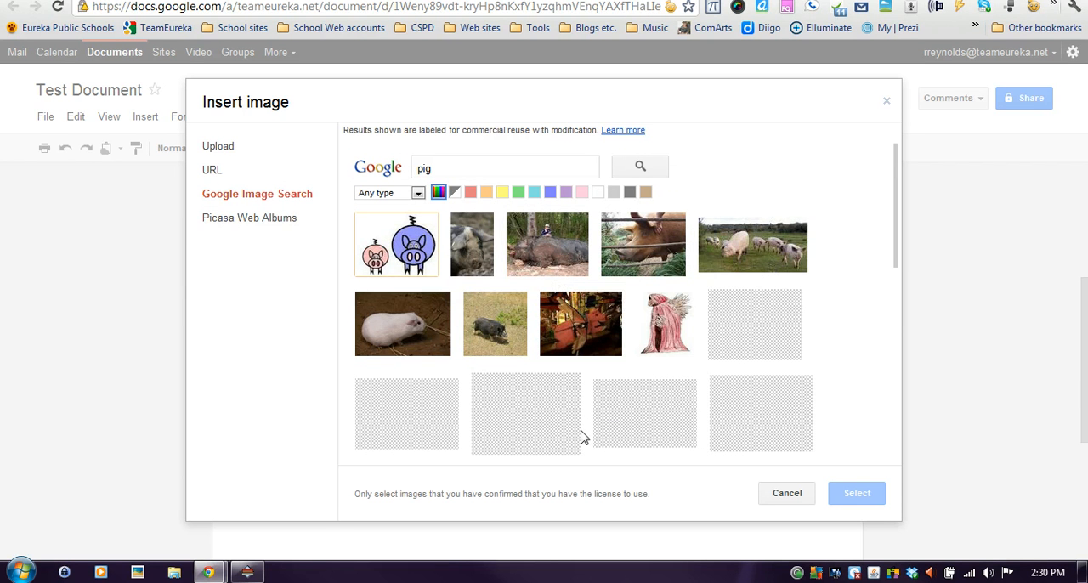
{"action": "mouse_move", "coordinate": [409, 247]}
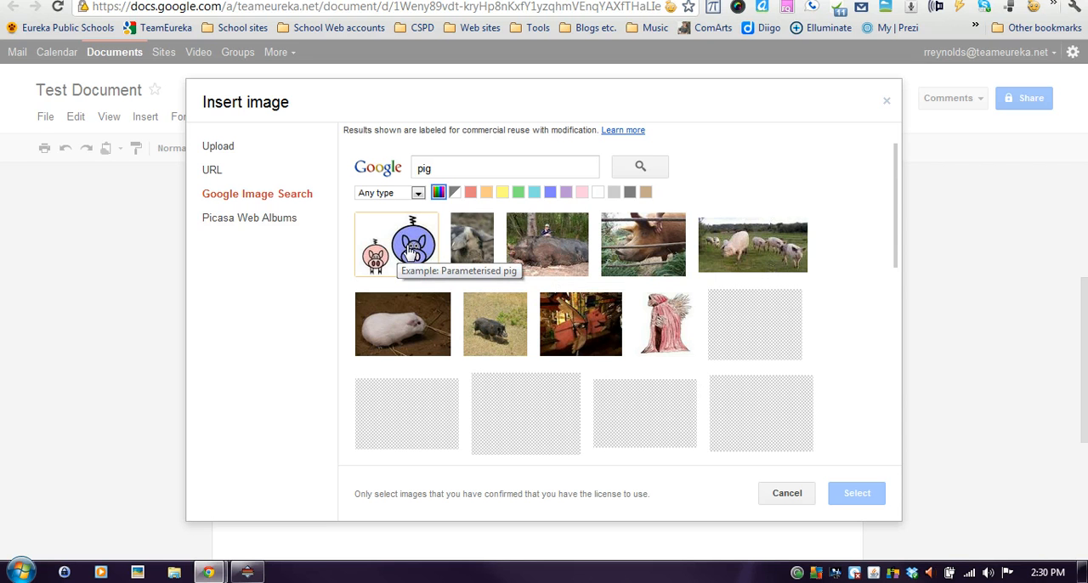
{"action": "left_click", "coordinate": [397, 244]}
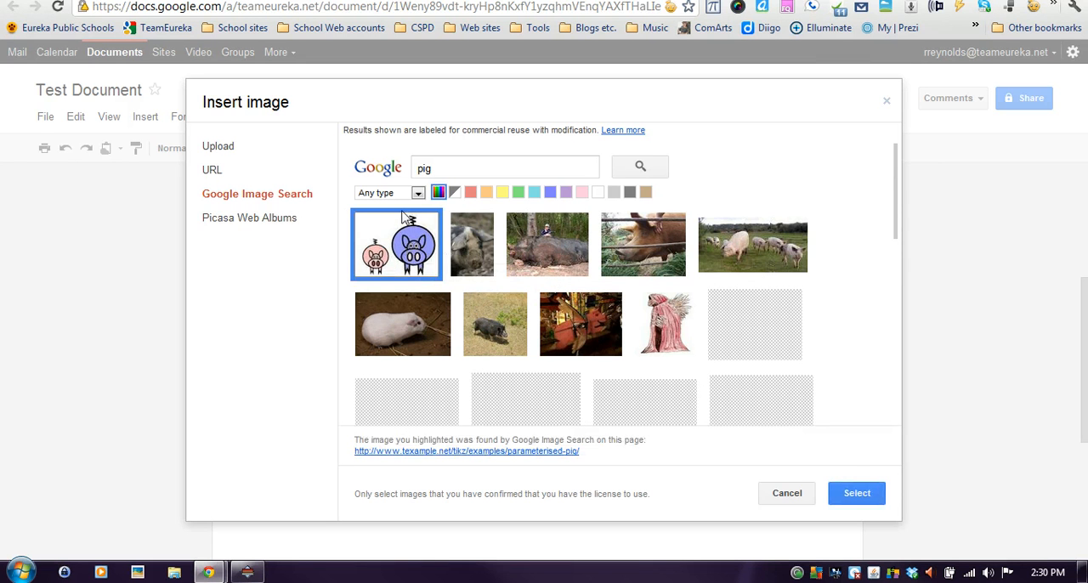
{"action": "left_click", "coordinate": [856, 493]}
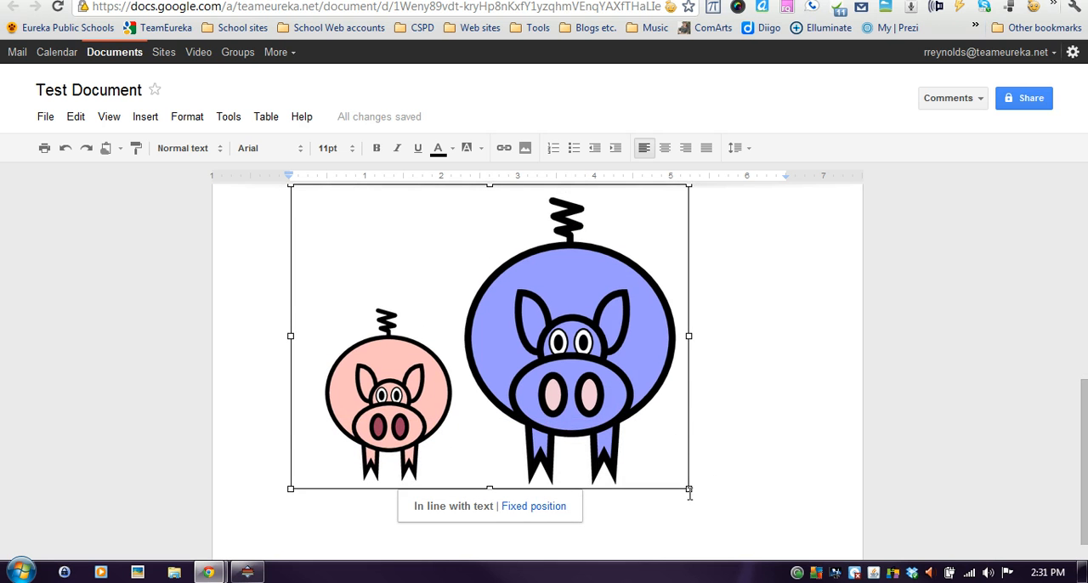
- Shrink the cartoon pigs image by dragging its bottom-right corner inward
{"action": "left_click_drag", "start_coordinate": [689, 490], "coordinate": [540, 374]}
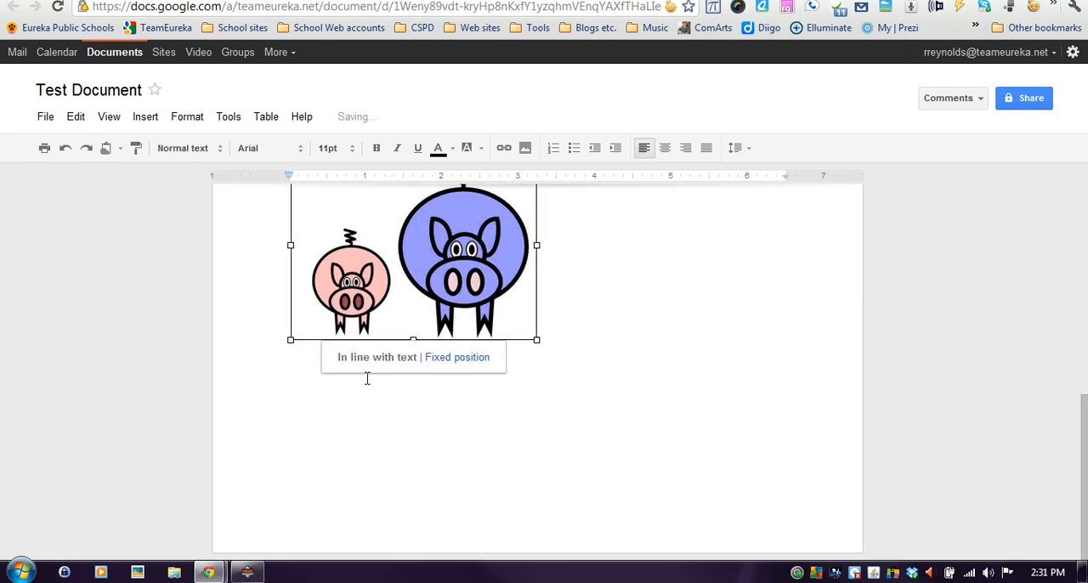
{"action": "mouse_move", "coordinate": [460, 359]}
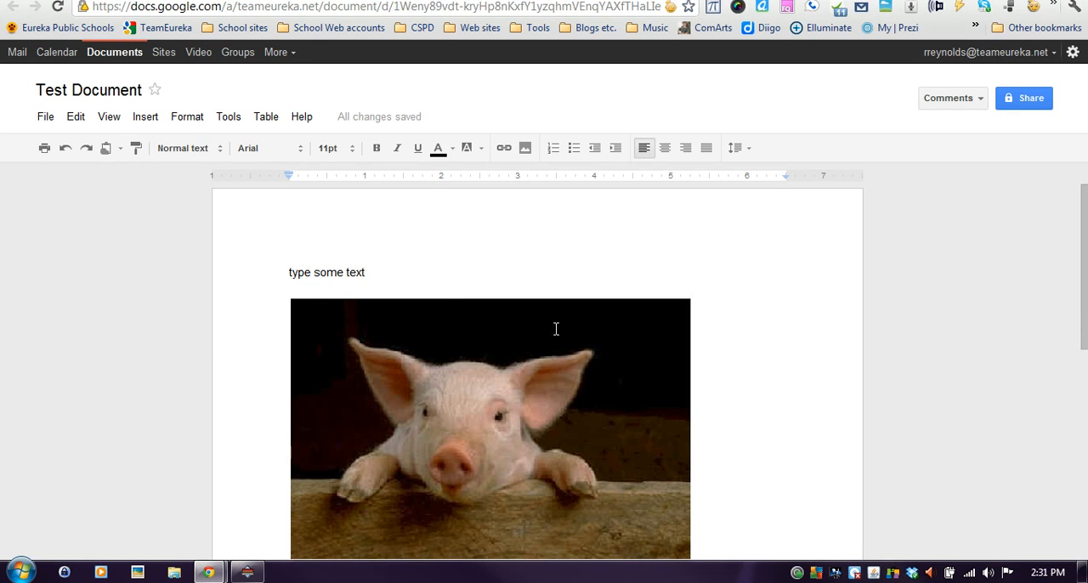
{"action": "mouse_move", "coordinate": [80, 92]}
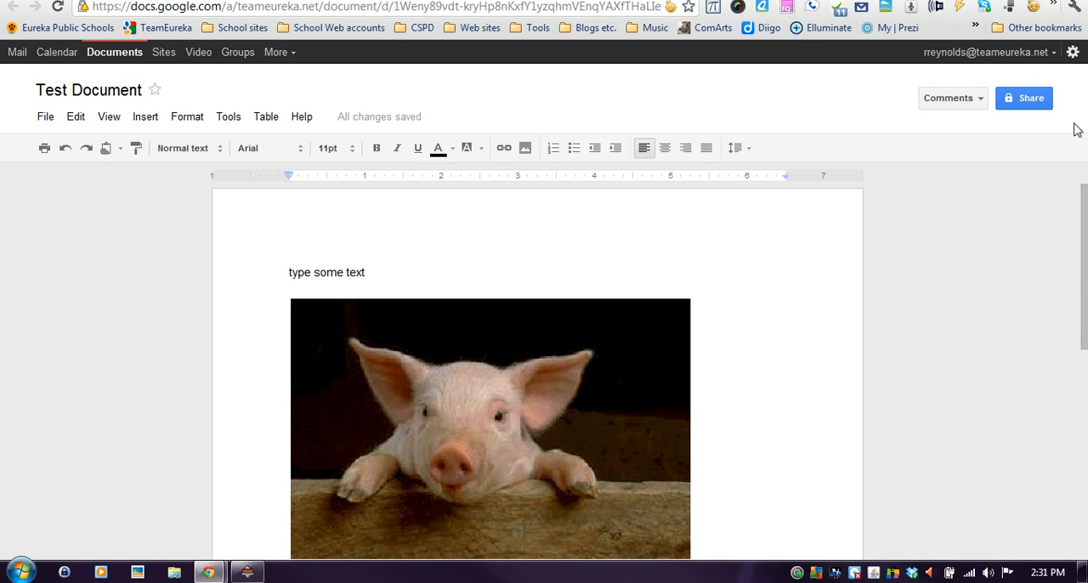
{"action": "mouse_move", "coordinate": [228, 116]}
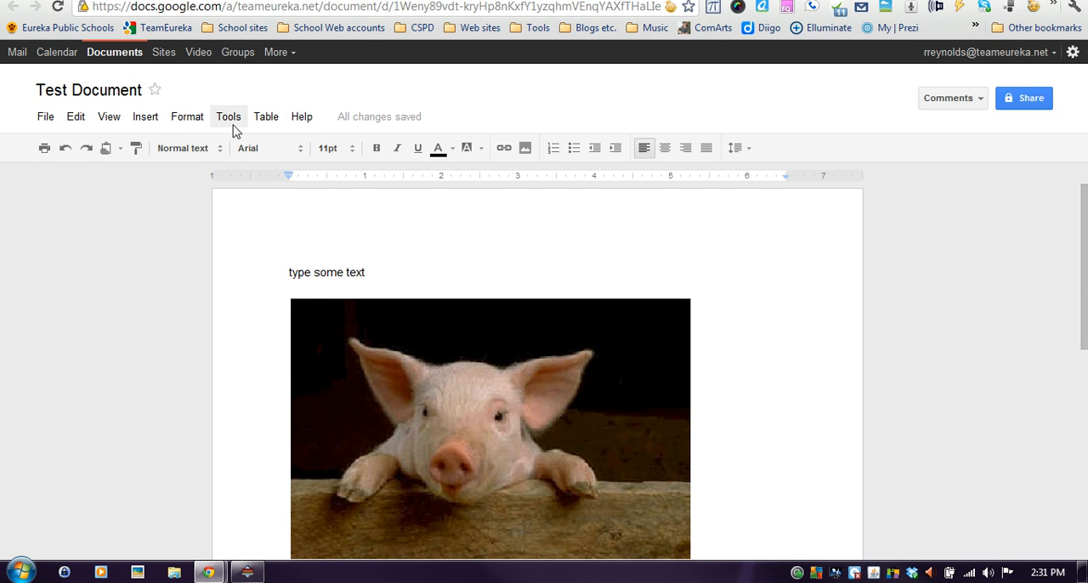
{"action": "mouse_move", "coordinate": [249, 31]}
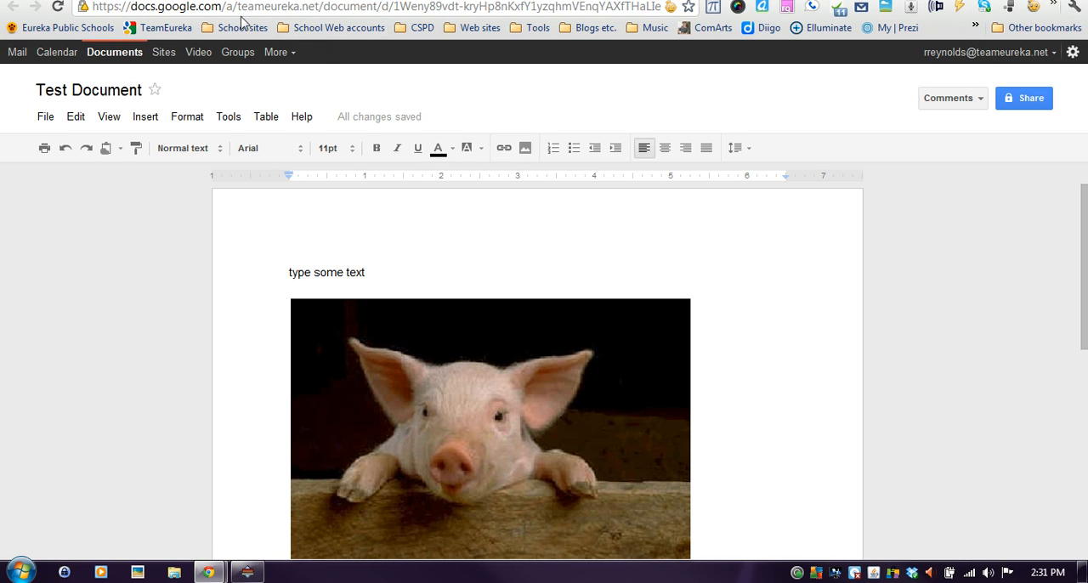